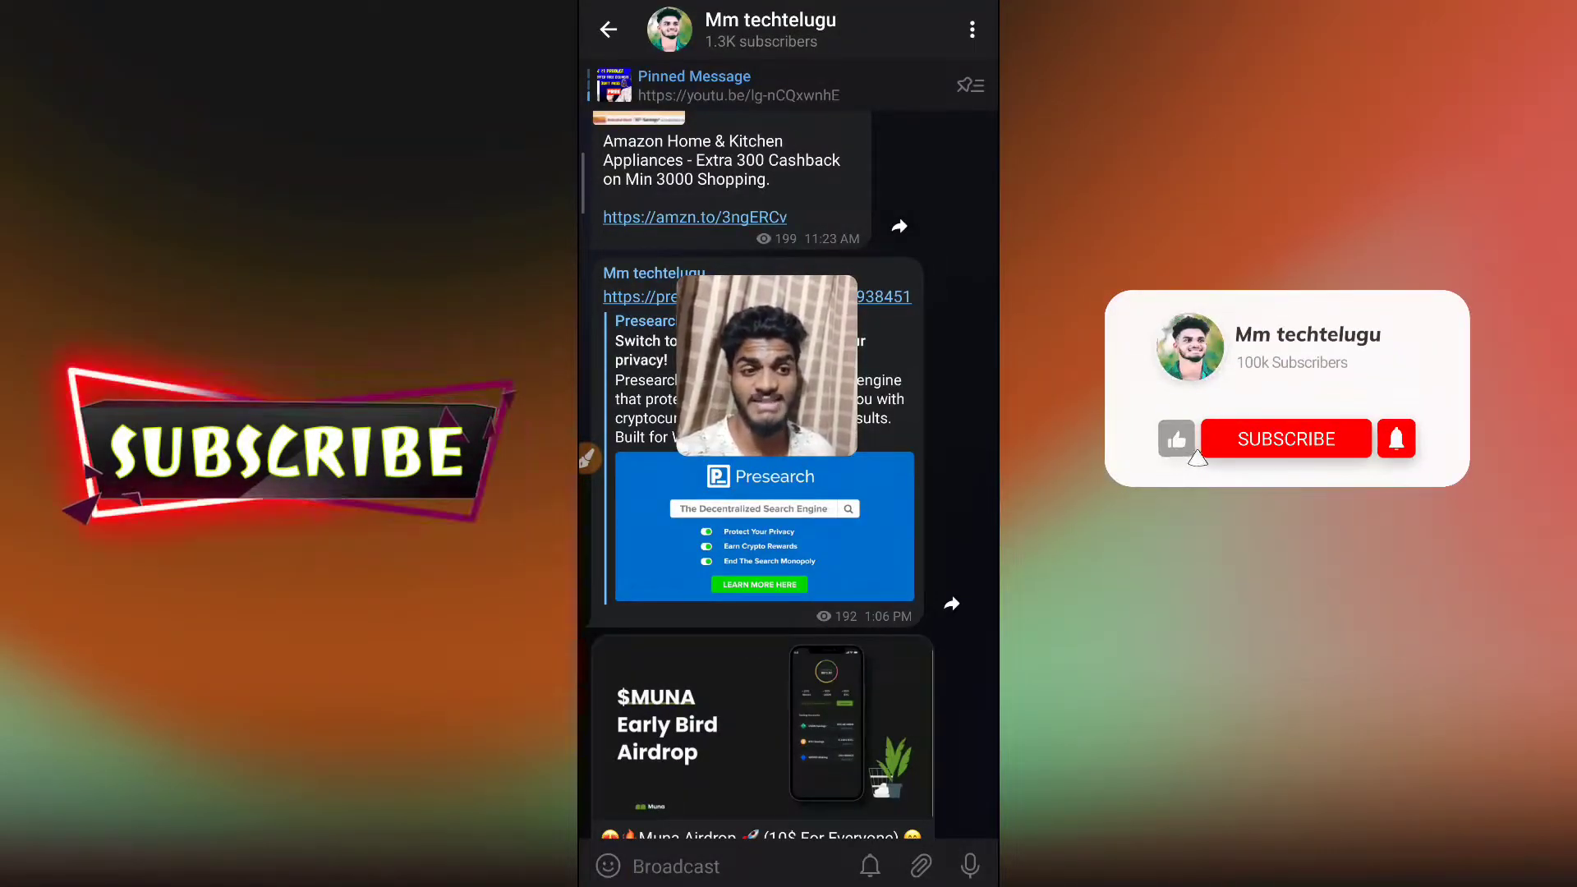
Follow the channel's LunarCrush referral link so lunarcrush.com opens in Chrome
{"action": "left_click", "coordinate": [1285, 438]}
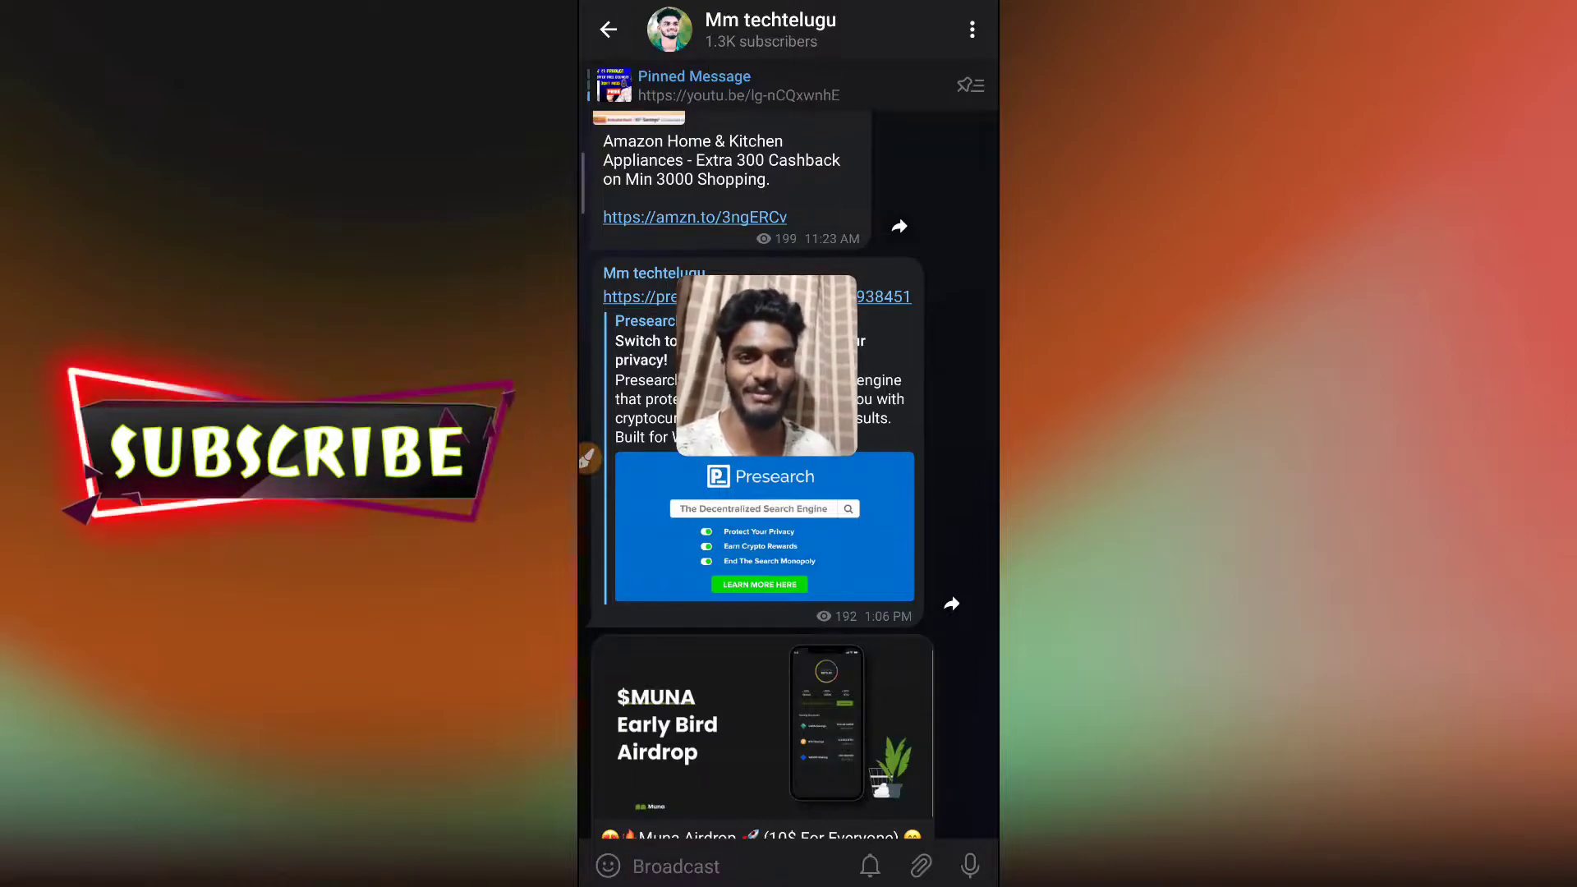
{"action": "left_click", "coordinate": [608, 30]}
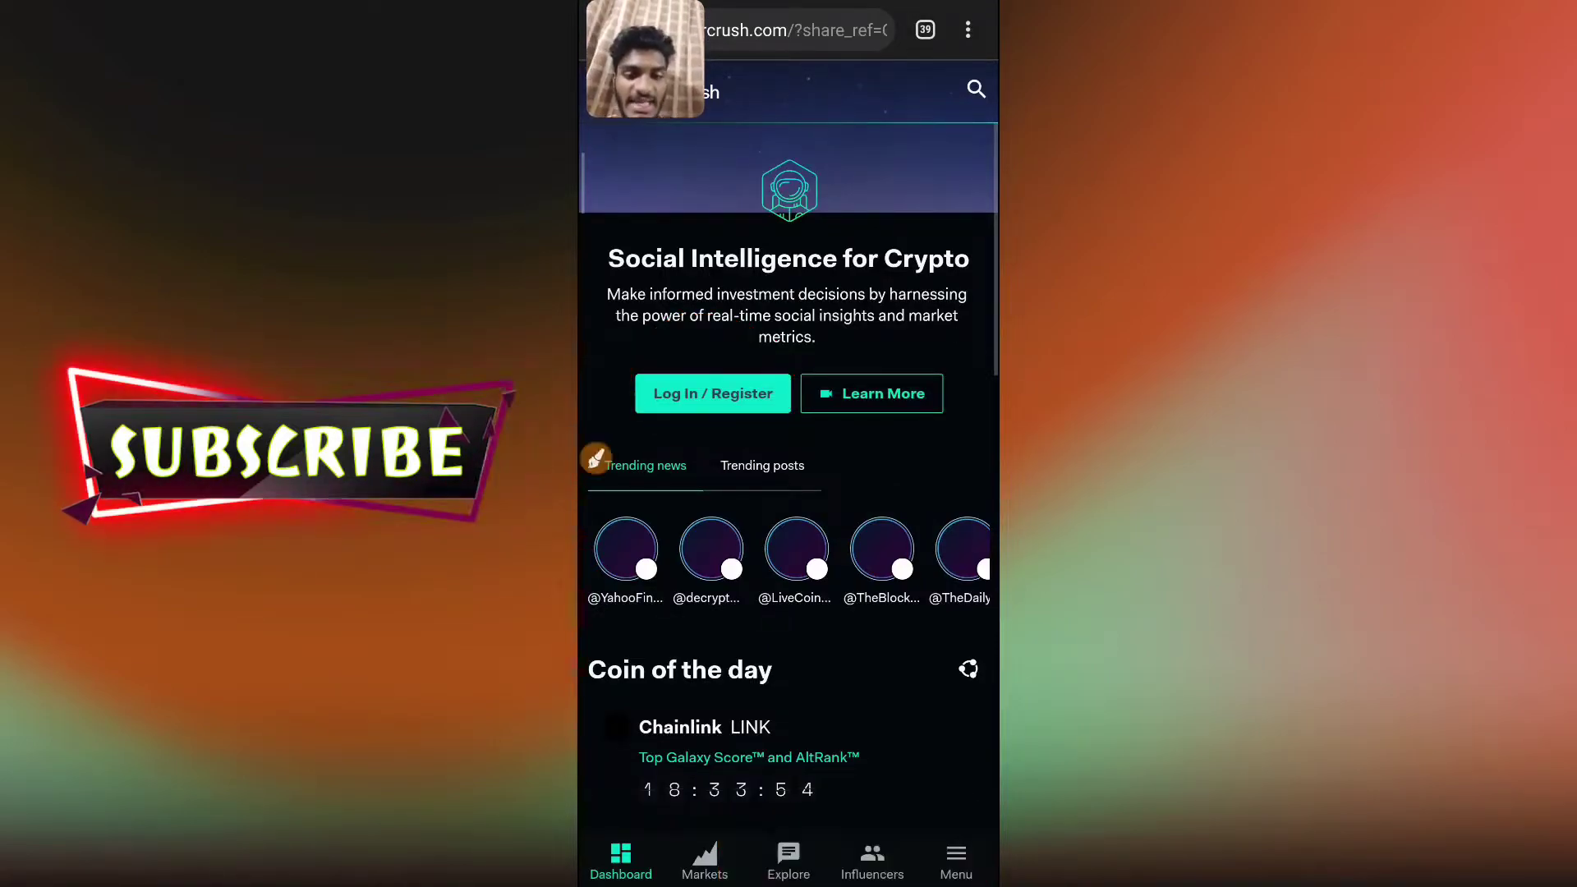
Go to Log In / Register and submit the account email for a passwordless sign-in
{"action": "left_click", "coordinate": [712, 393]}
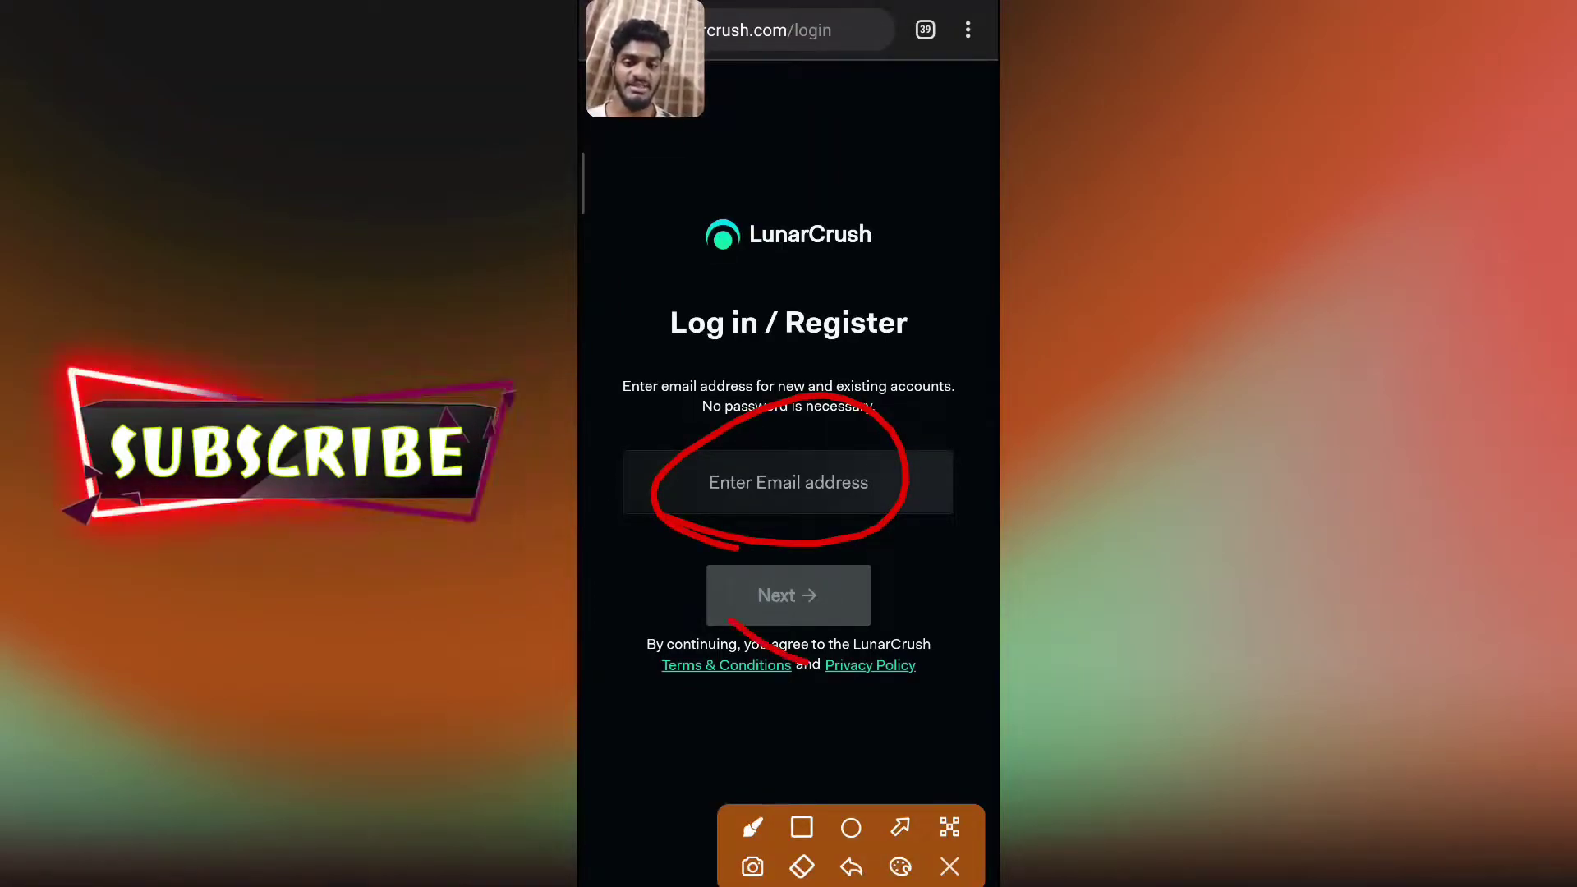
{"action": "left_click", "coordinate": [946, 867]}
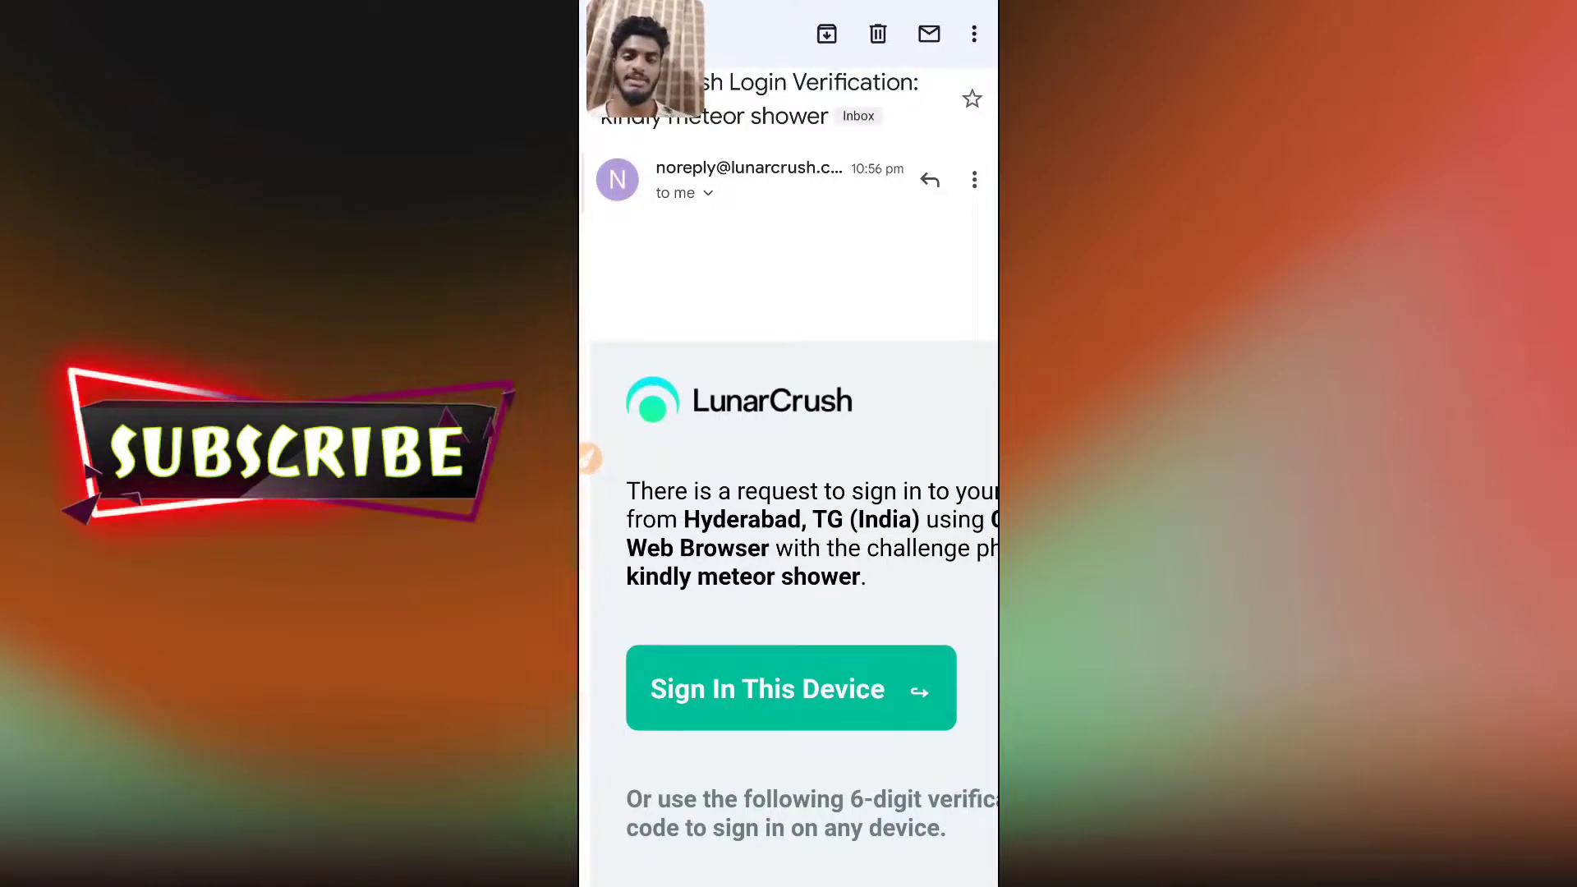
Approve the sign-in via 'Sign In This Device' in the verification email
{"action": "left_click", "coordinate": [790, 688]}
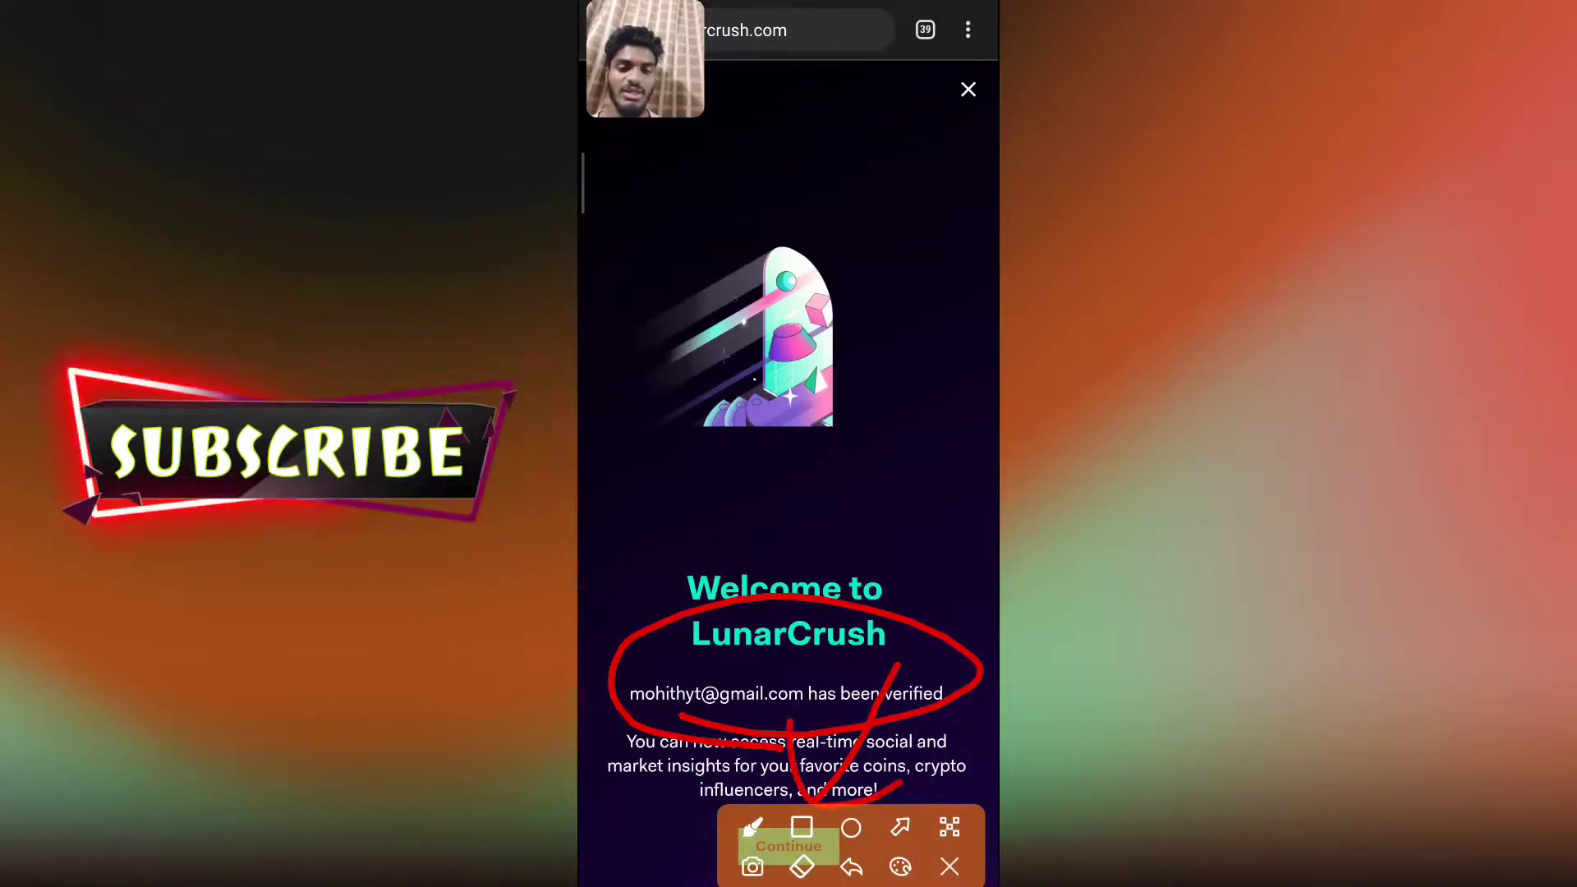
Continue past the welcome screen and start adding cryptocurrency holdings to the portfolio
{"action": "left_click", "coordinate": [787, 844]}
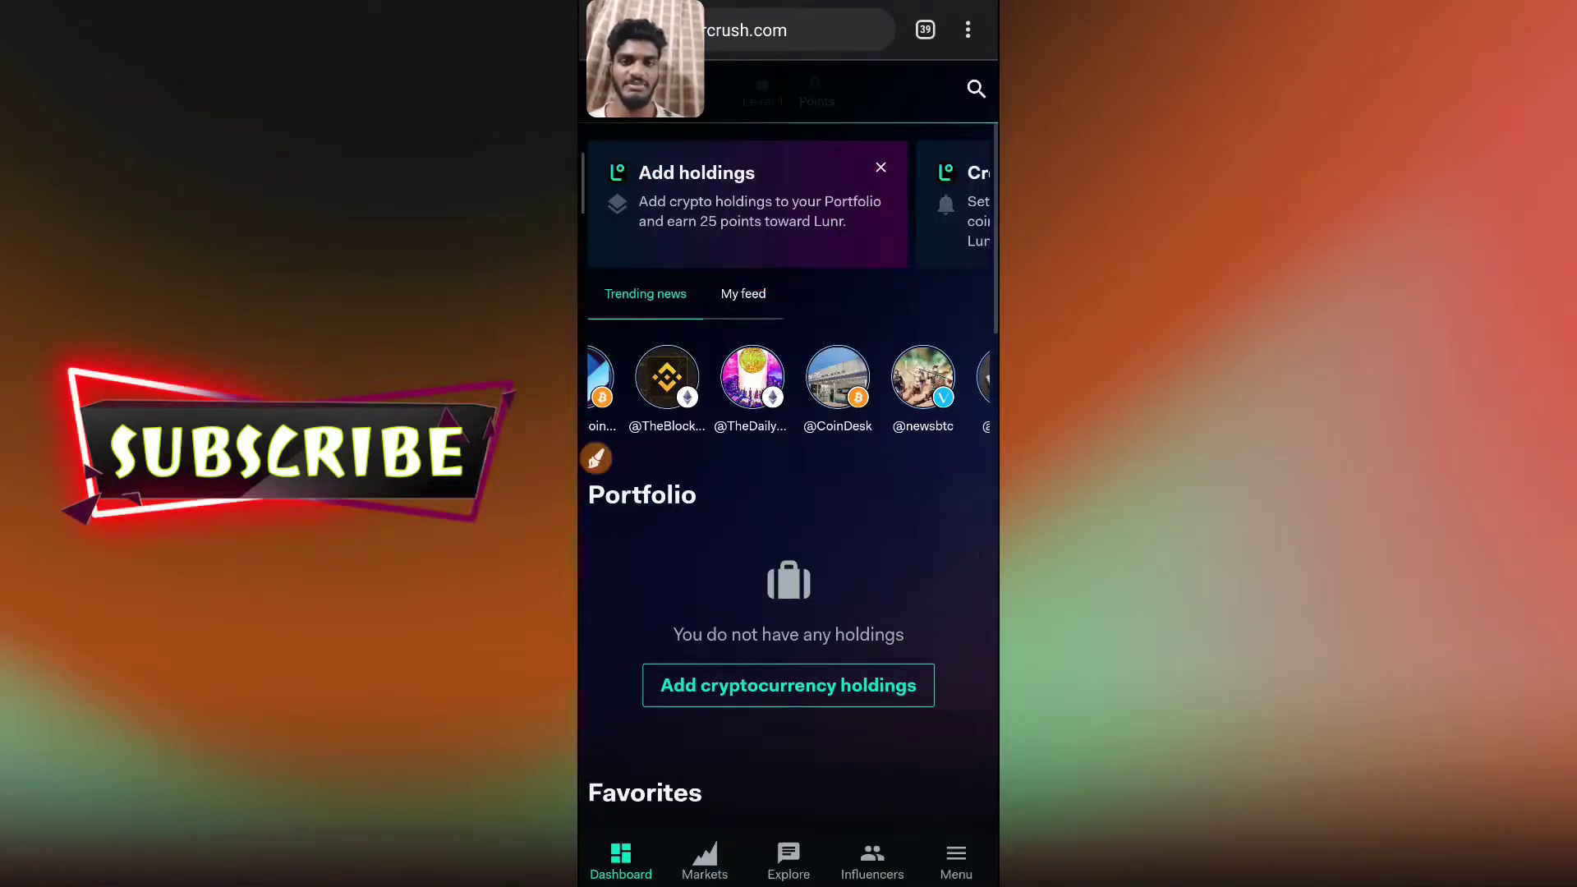
{"action": "left_click", "coordinate": [787, 685]}
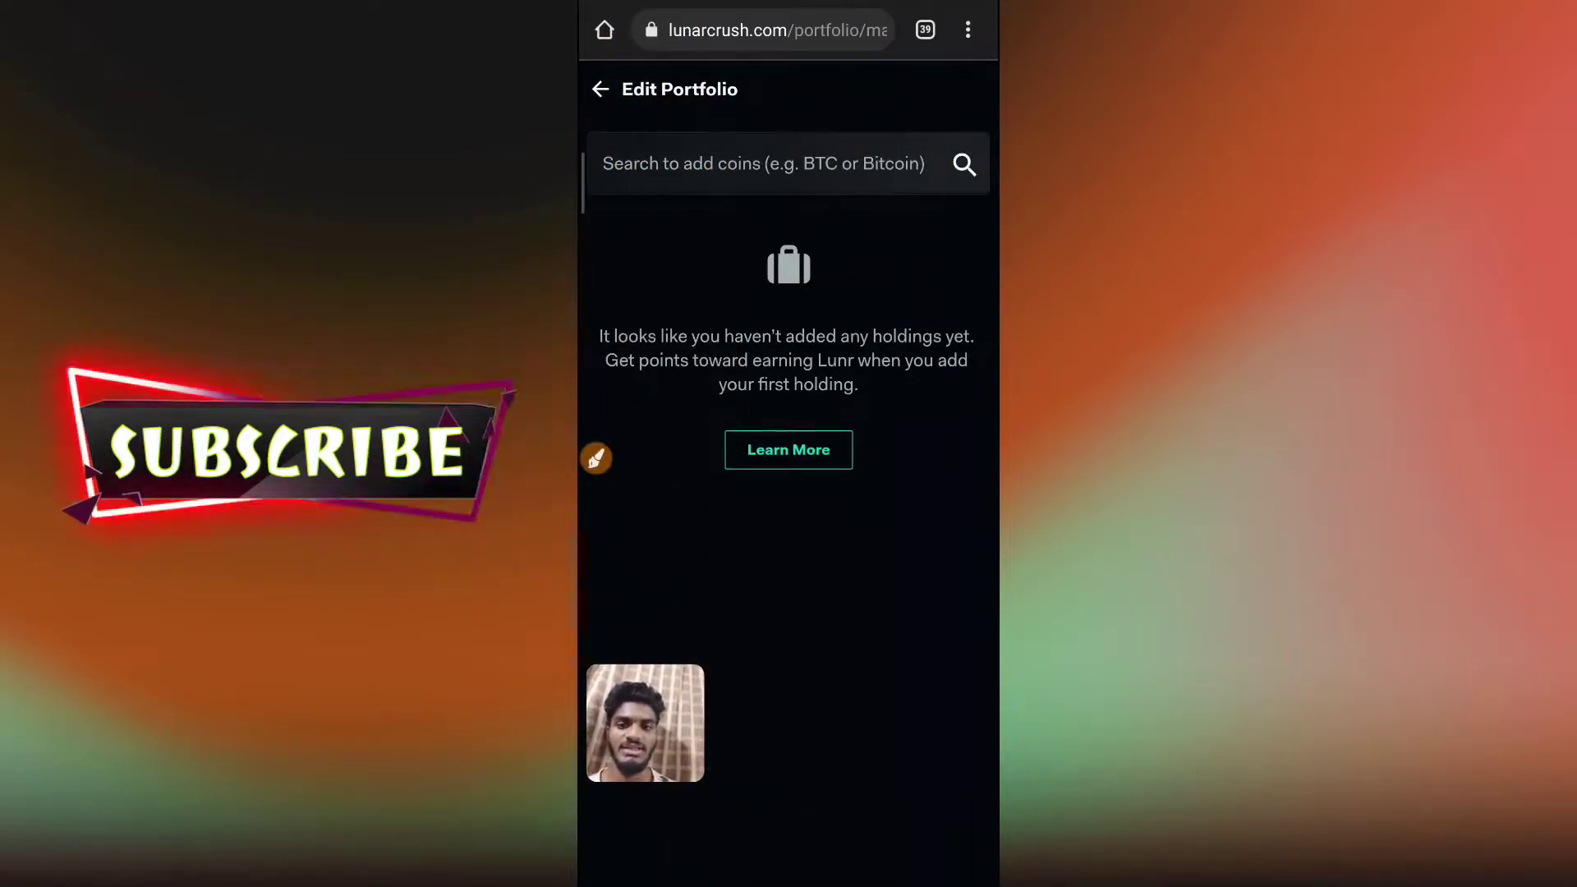
Search for Bitcoin and save it as a portfolio holding
{"action": "left_click", "coordinate": [594, 459]}
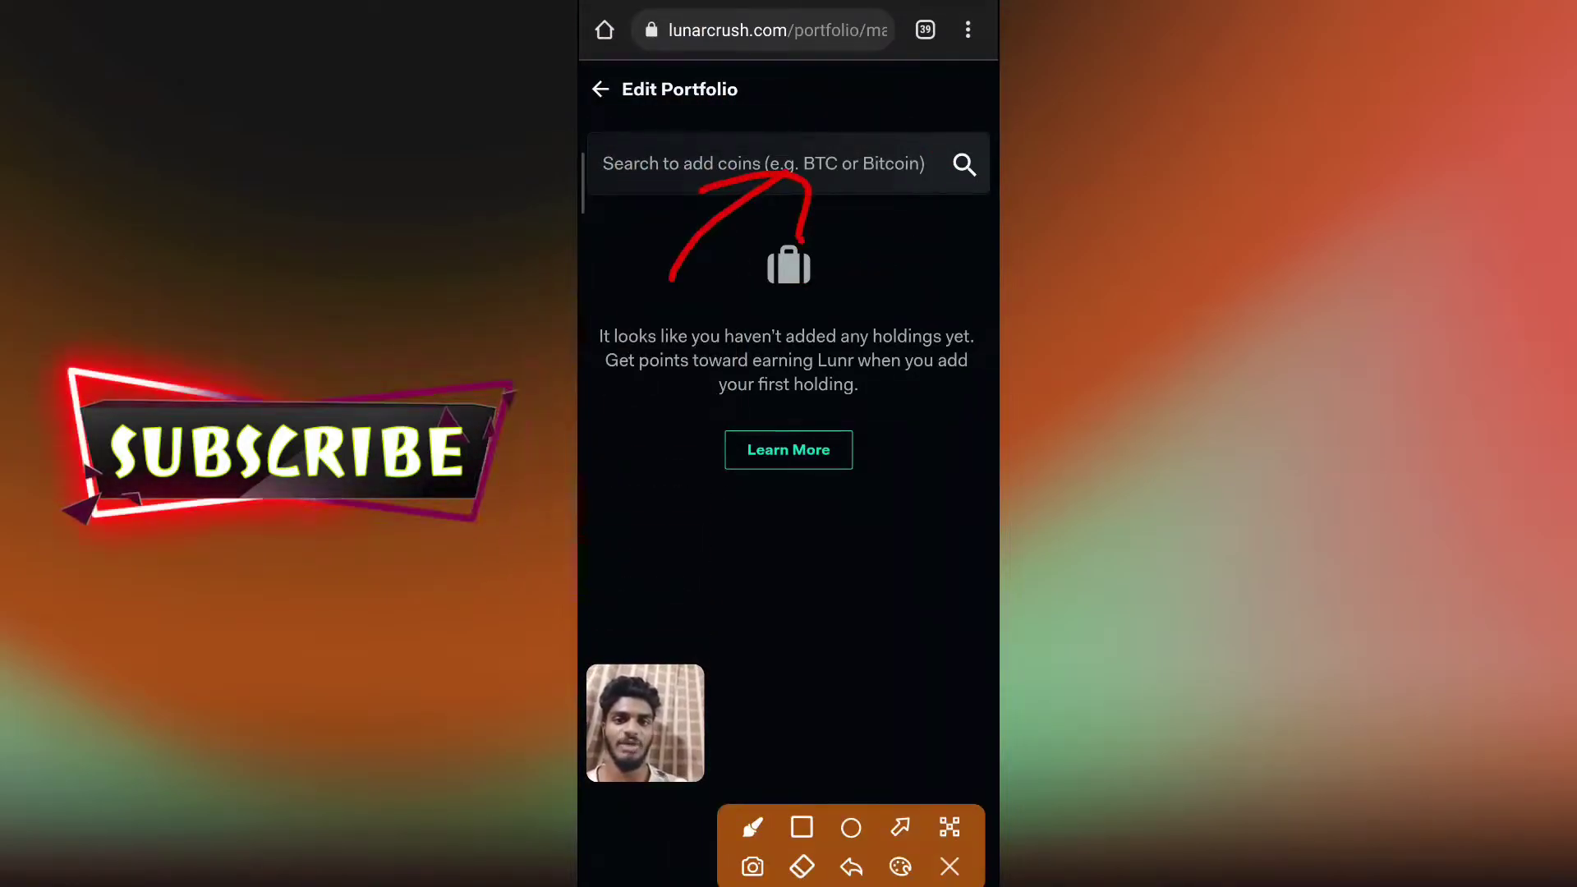
{"action": "left_click", "coordinate": [763, 163]}
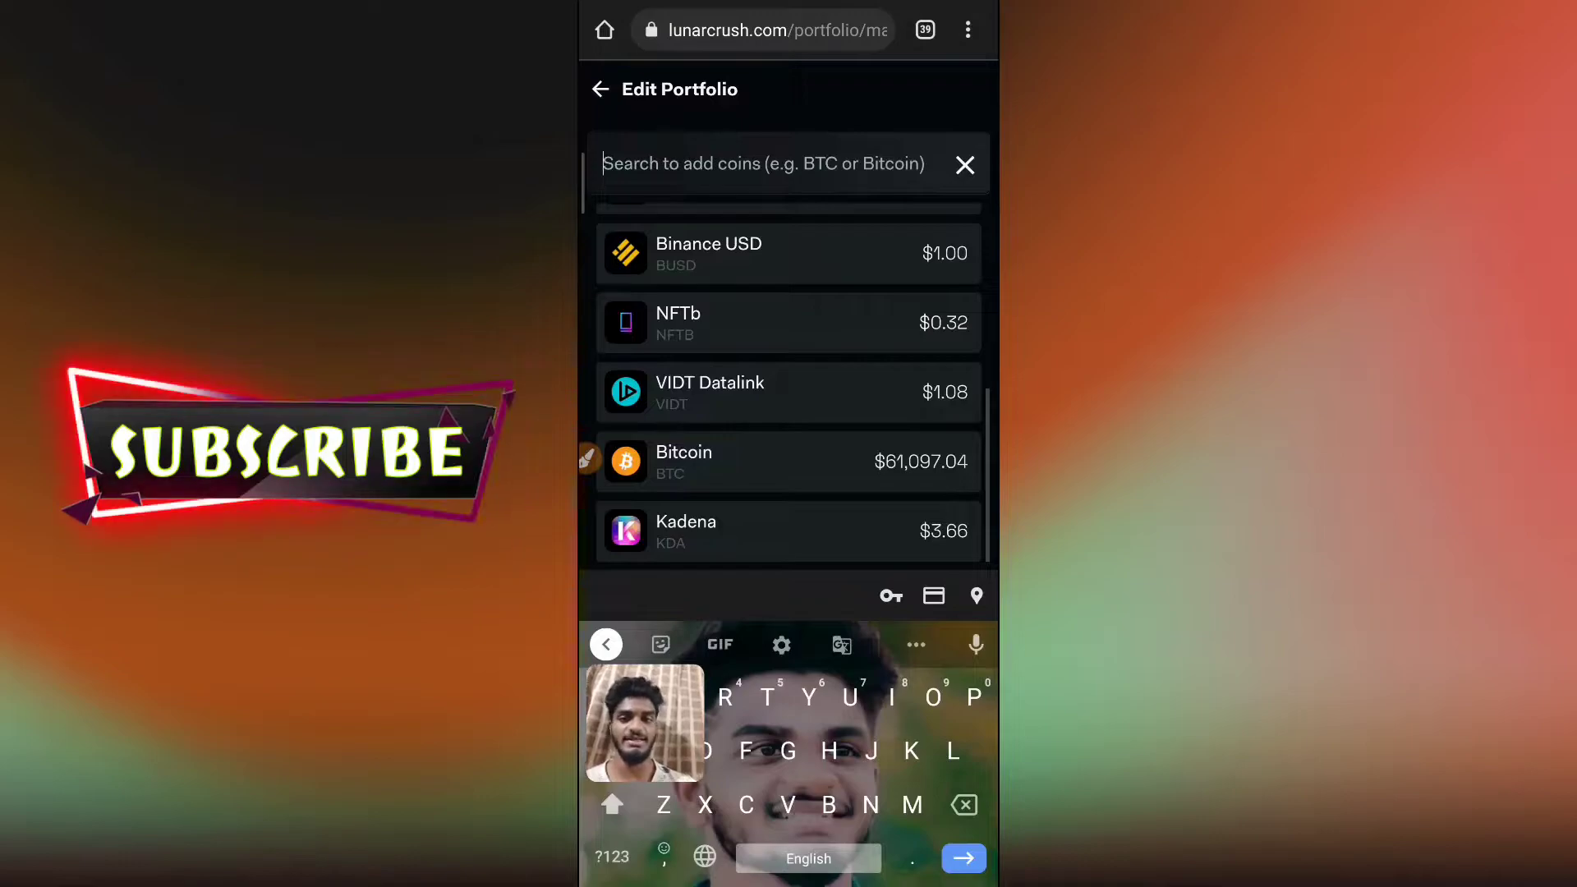
{"action": "left_click", "coordinate": [682, 461]}
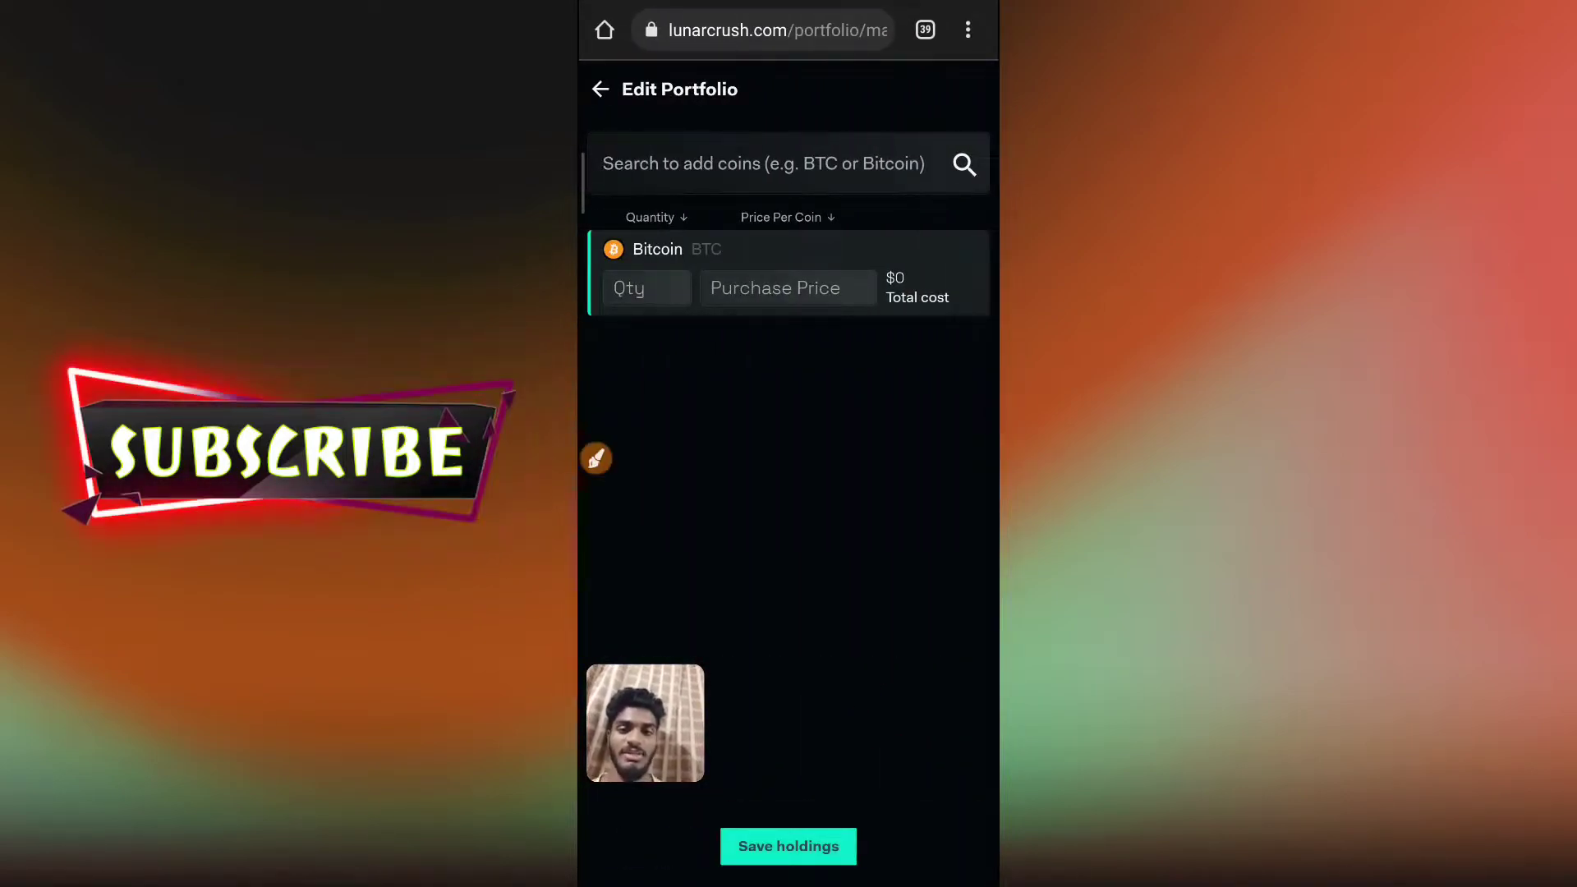
{"action": "left_click", "coordinate": [787, 846]}
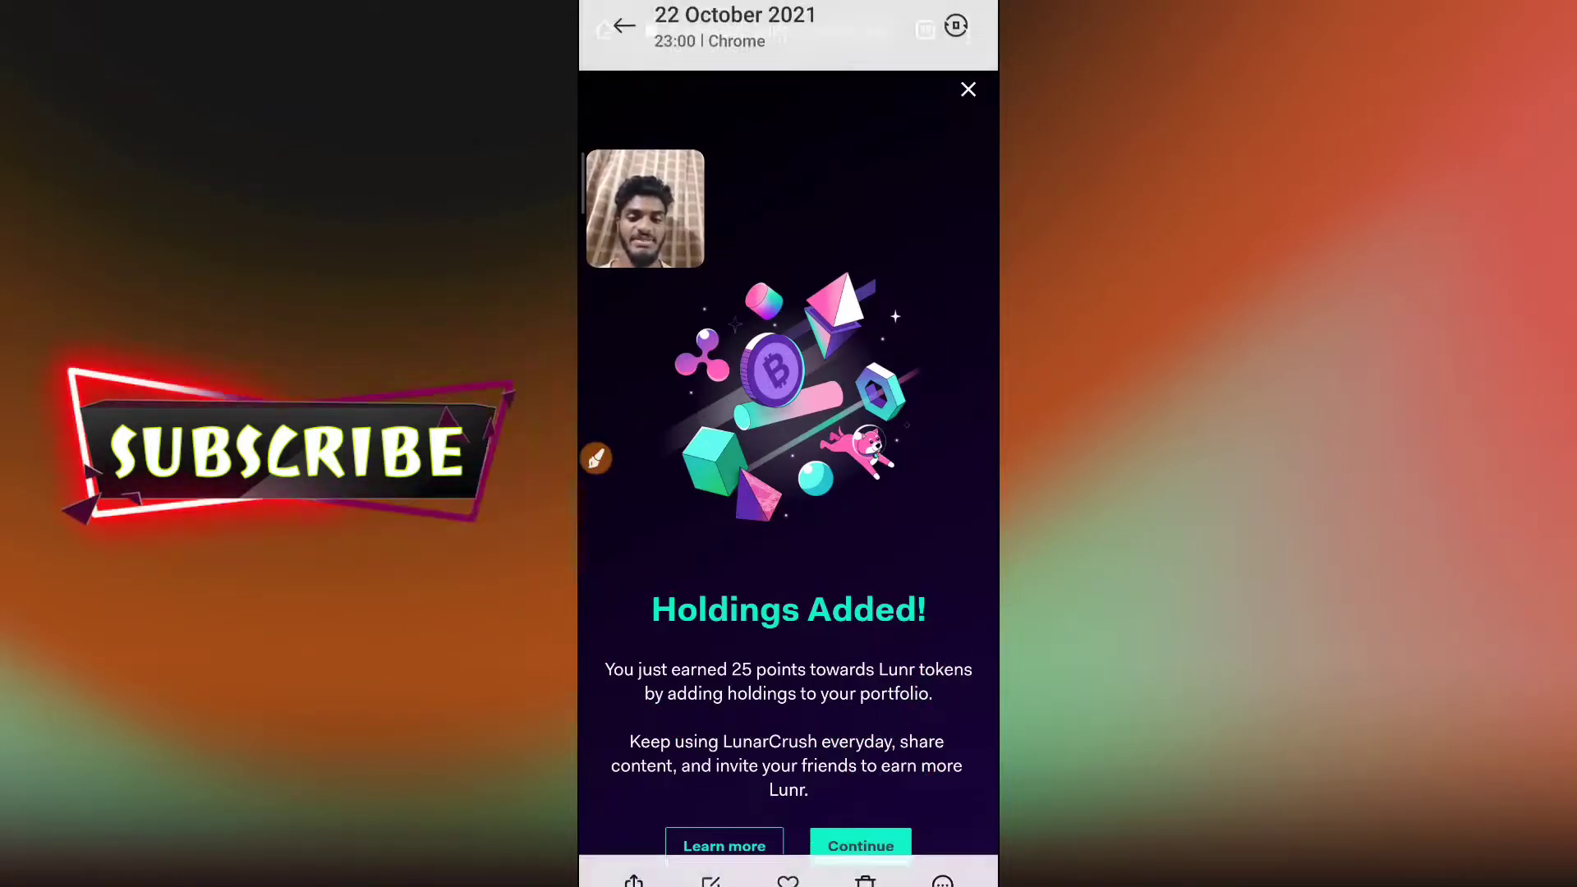
Dismiss the holdings-added message and return to the dashboard
{"action": "left_click", "coordinate": [859, 846]}
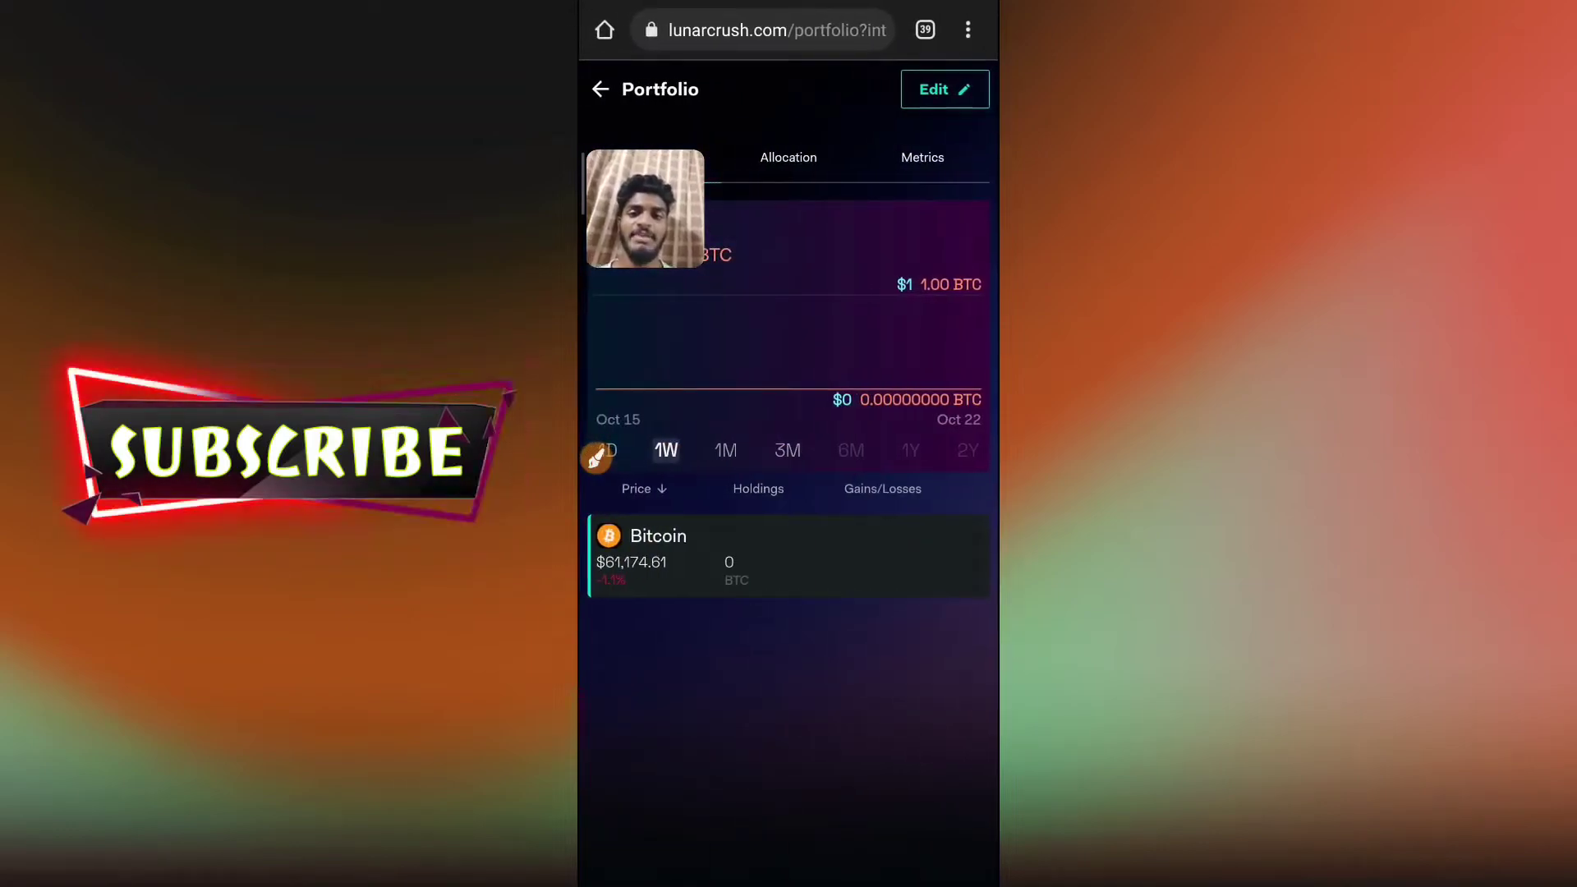
{"action": "left_click", "coordinate": [654, 158]}
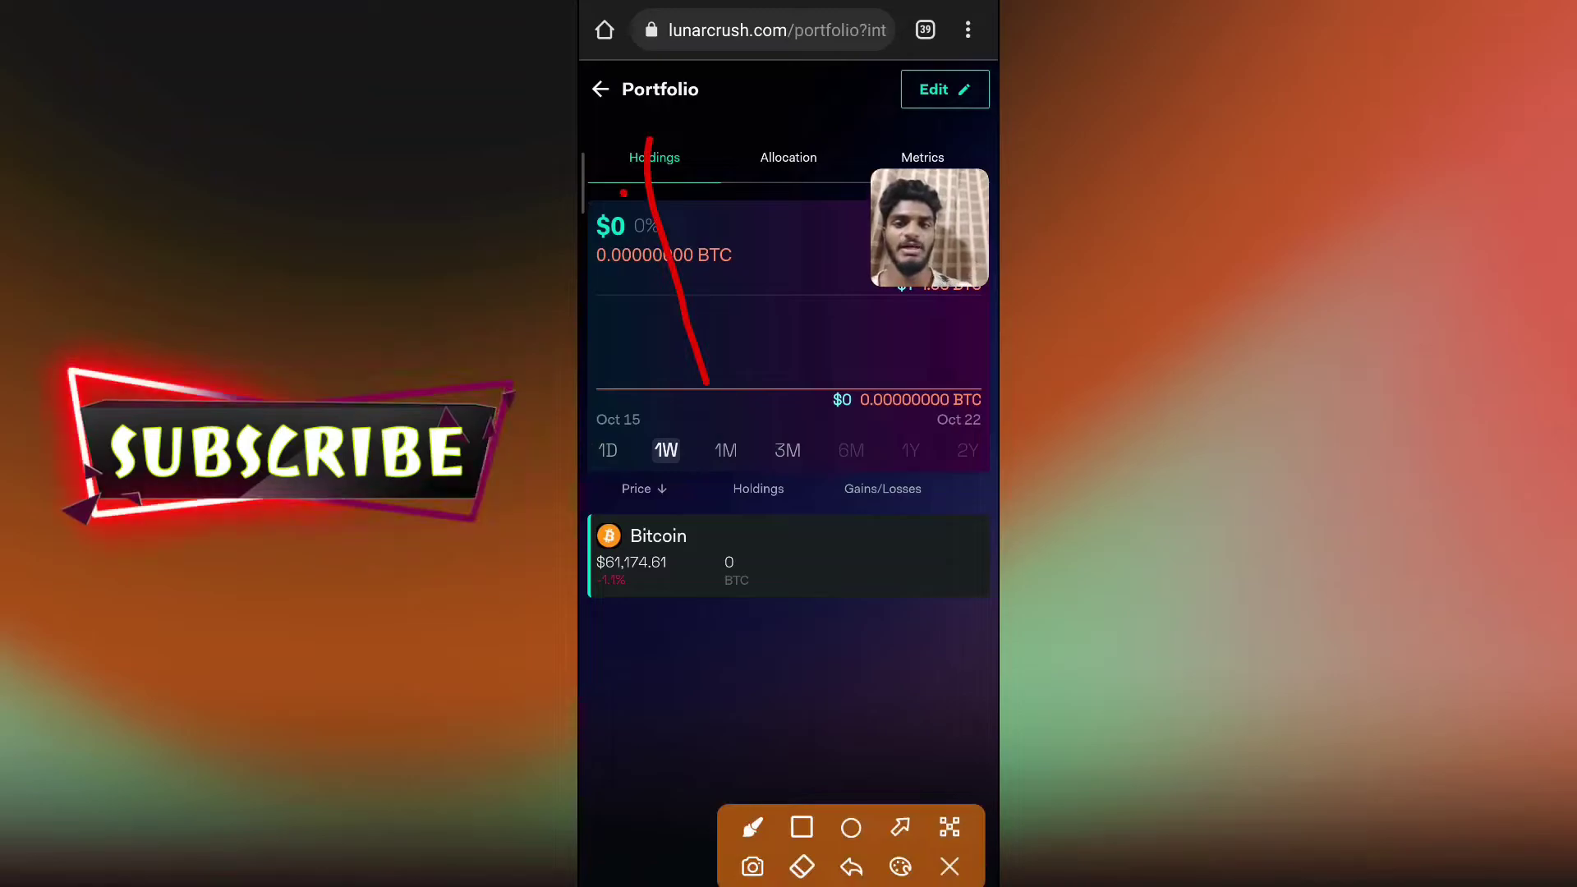
{"action": "left_click", "coordinate": [599, 88]}
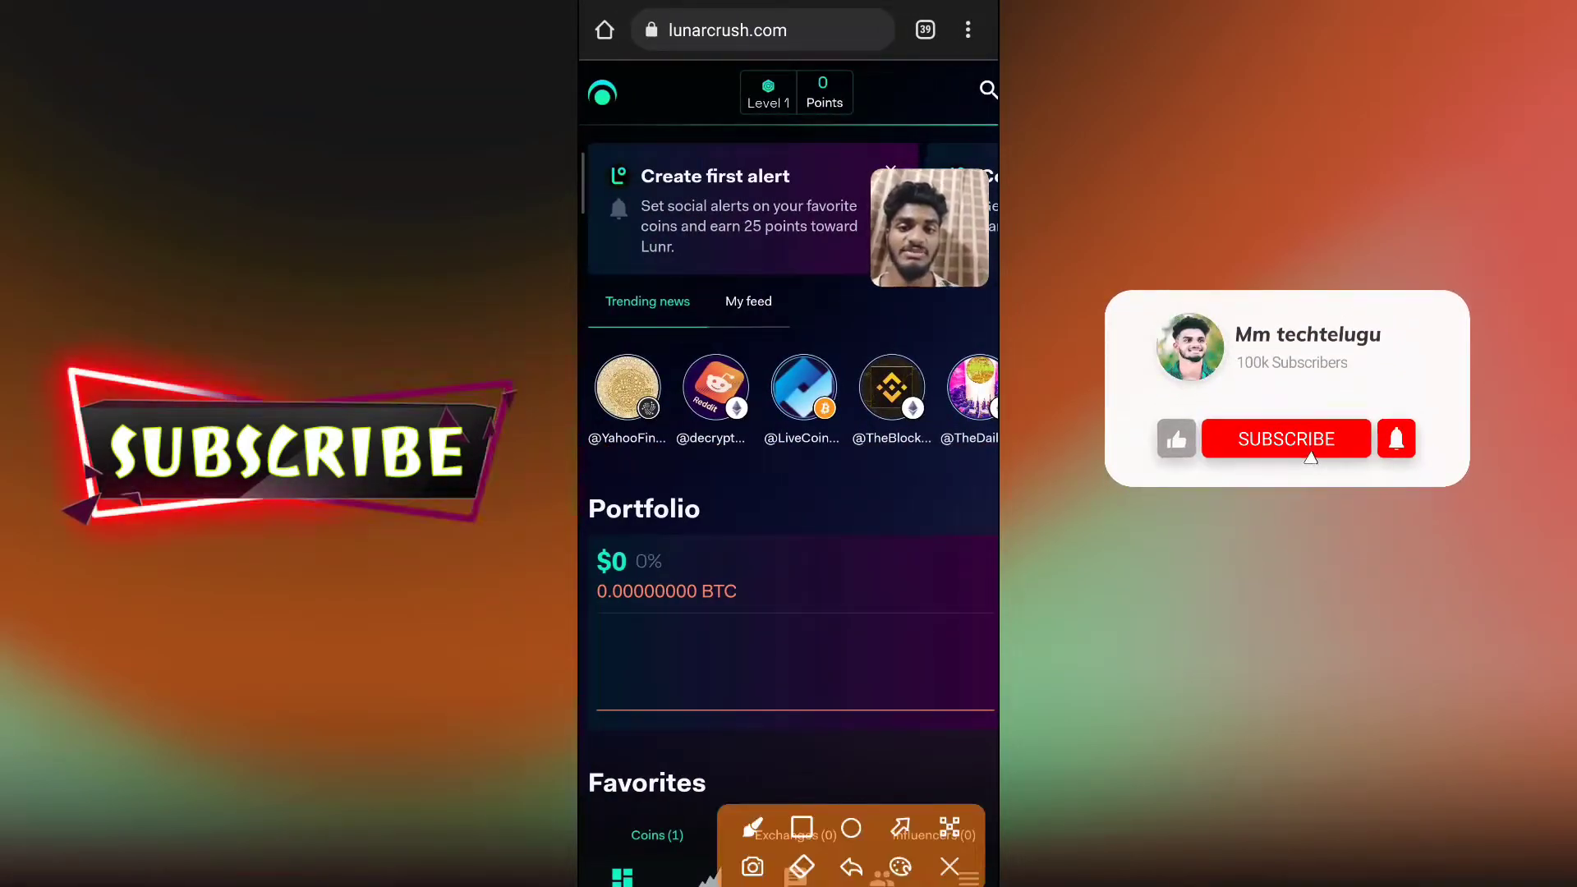
Create a first alert on Bitcoin for price up 5 percent within 1 day and save it
{"action": "left_click", "coordinate": [1284, 439]}
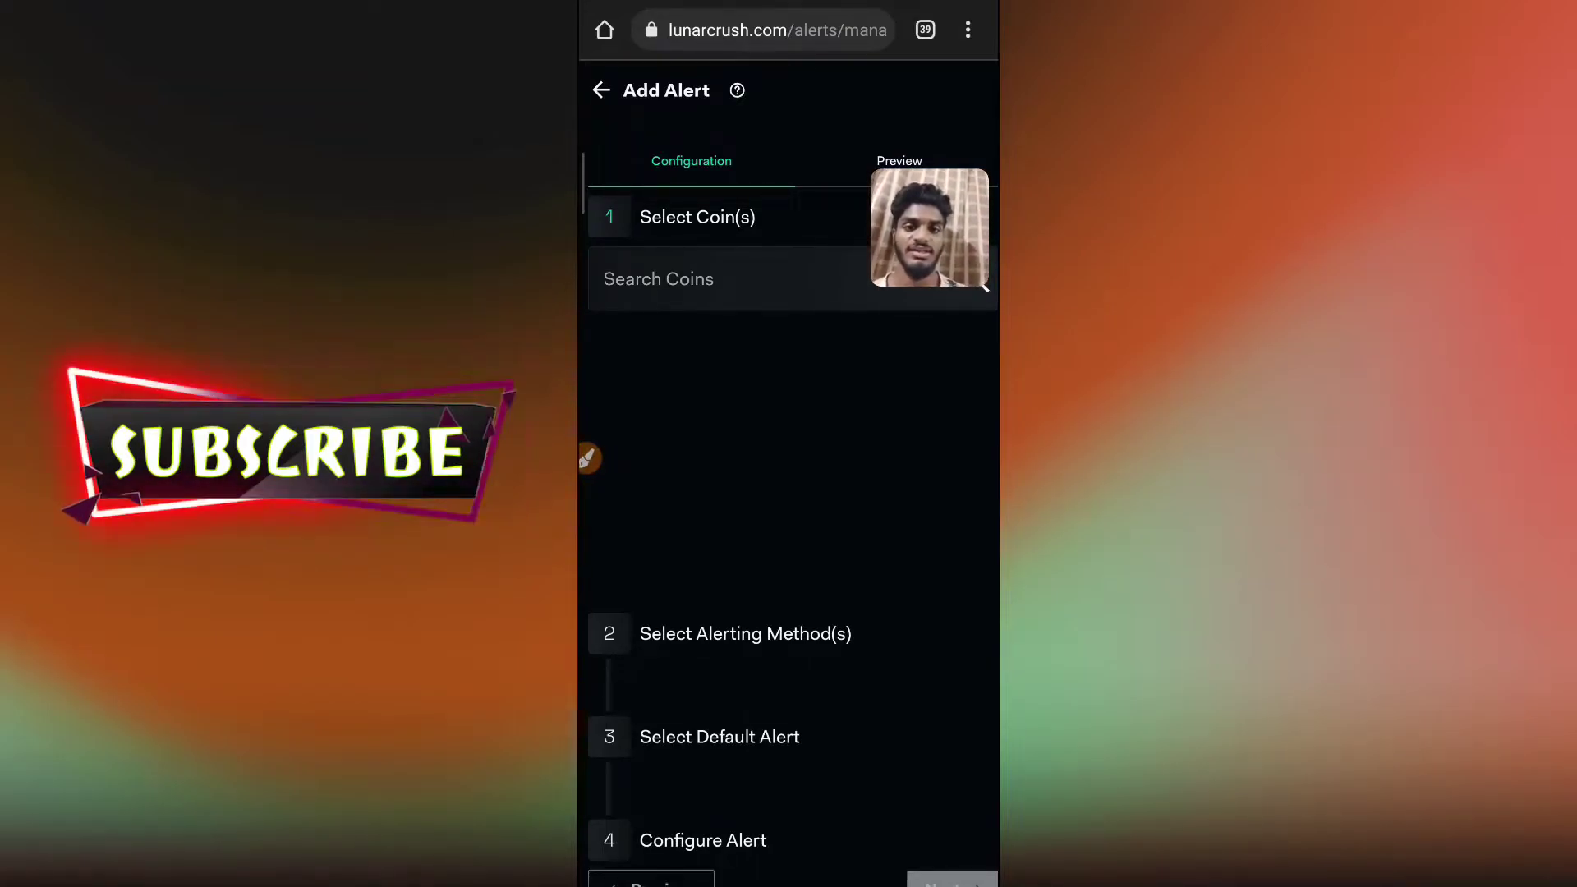
{"action": "left_click", "coordinate": [704, 280]}
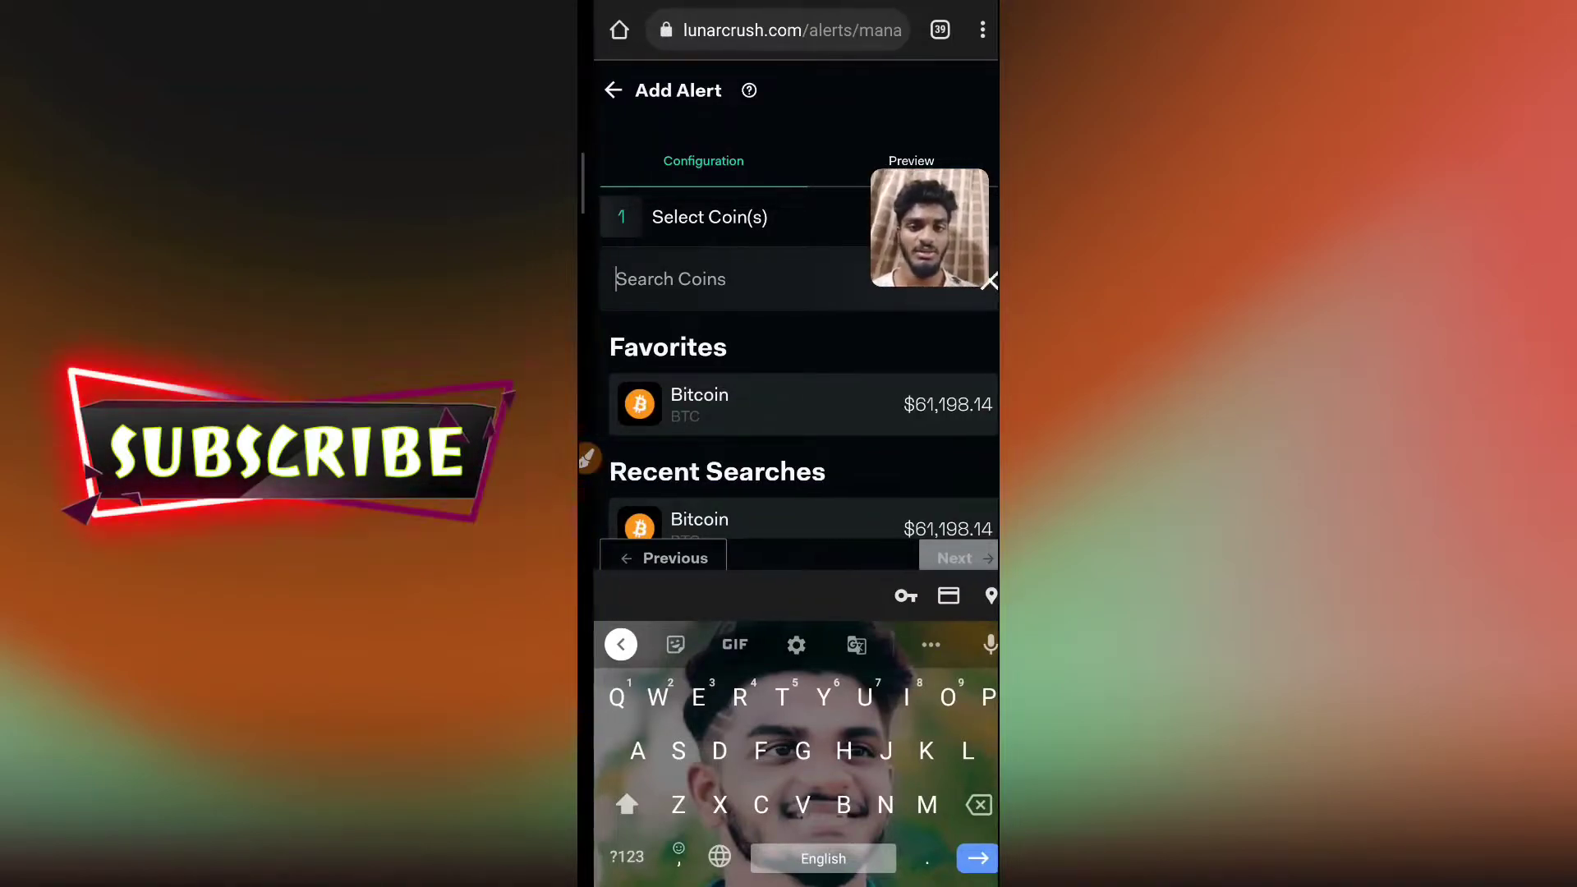
{"action": "left_click", "coordinate": [699, 404]}
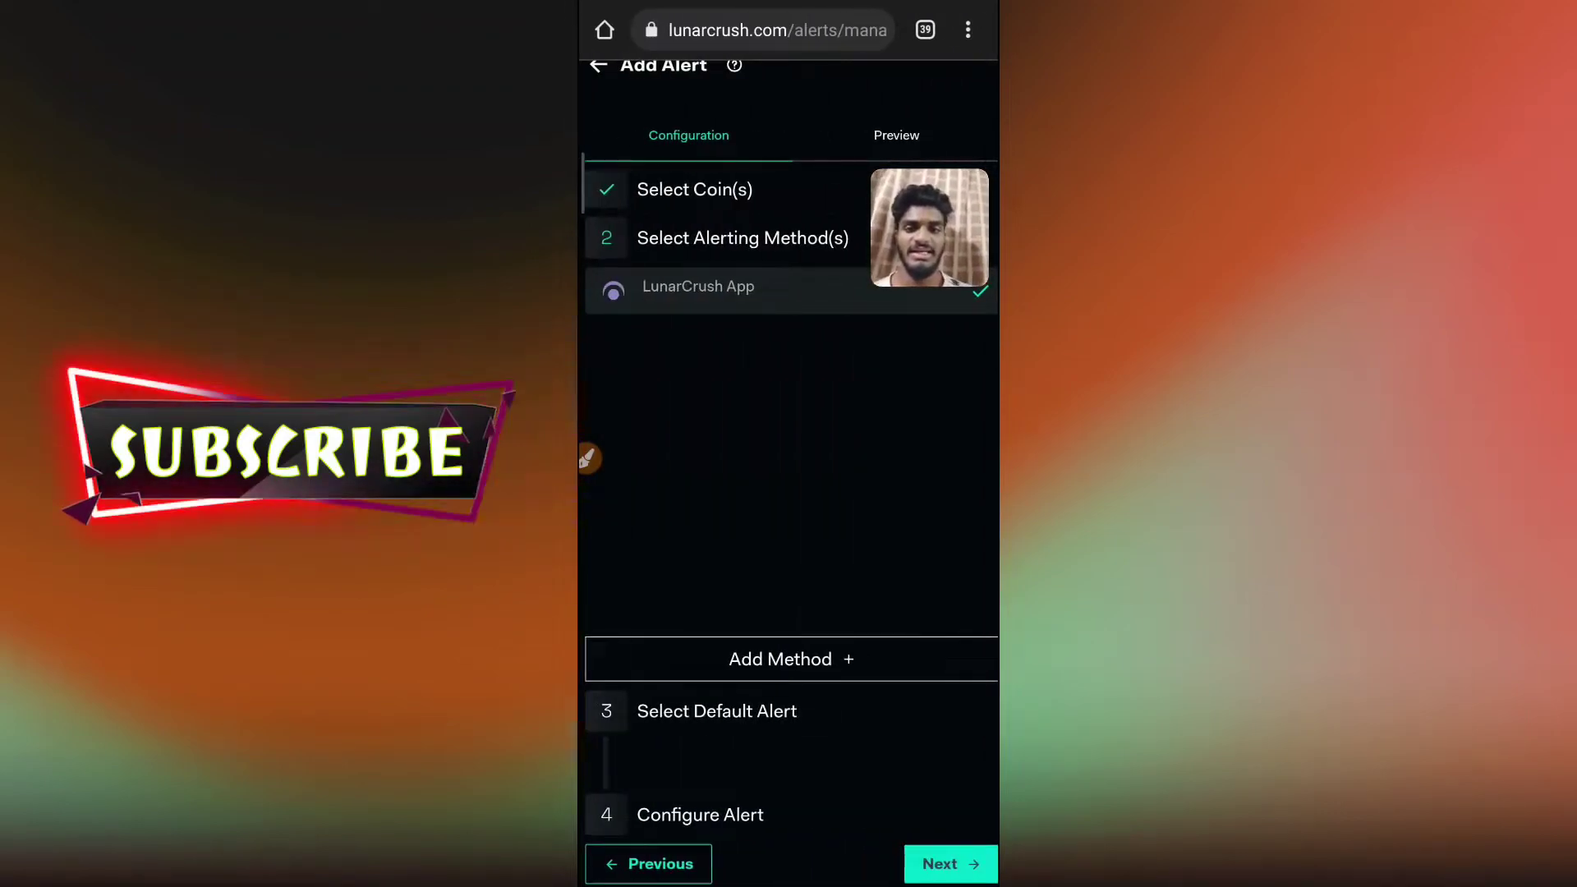
{"action": "left_click", "coordinate": [948, 864]}
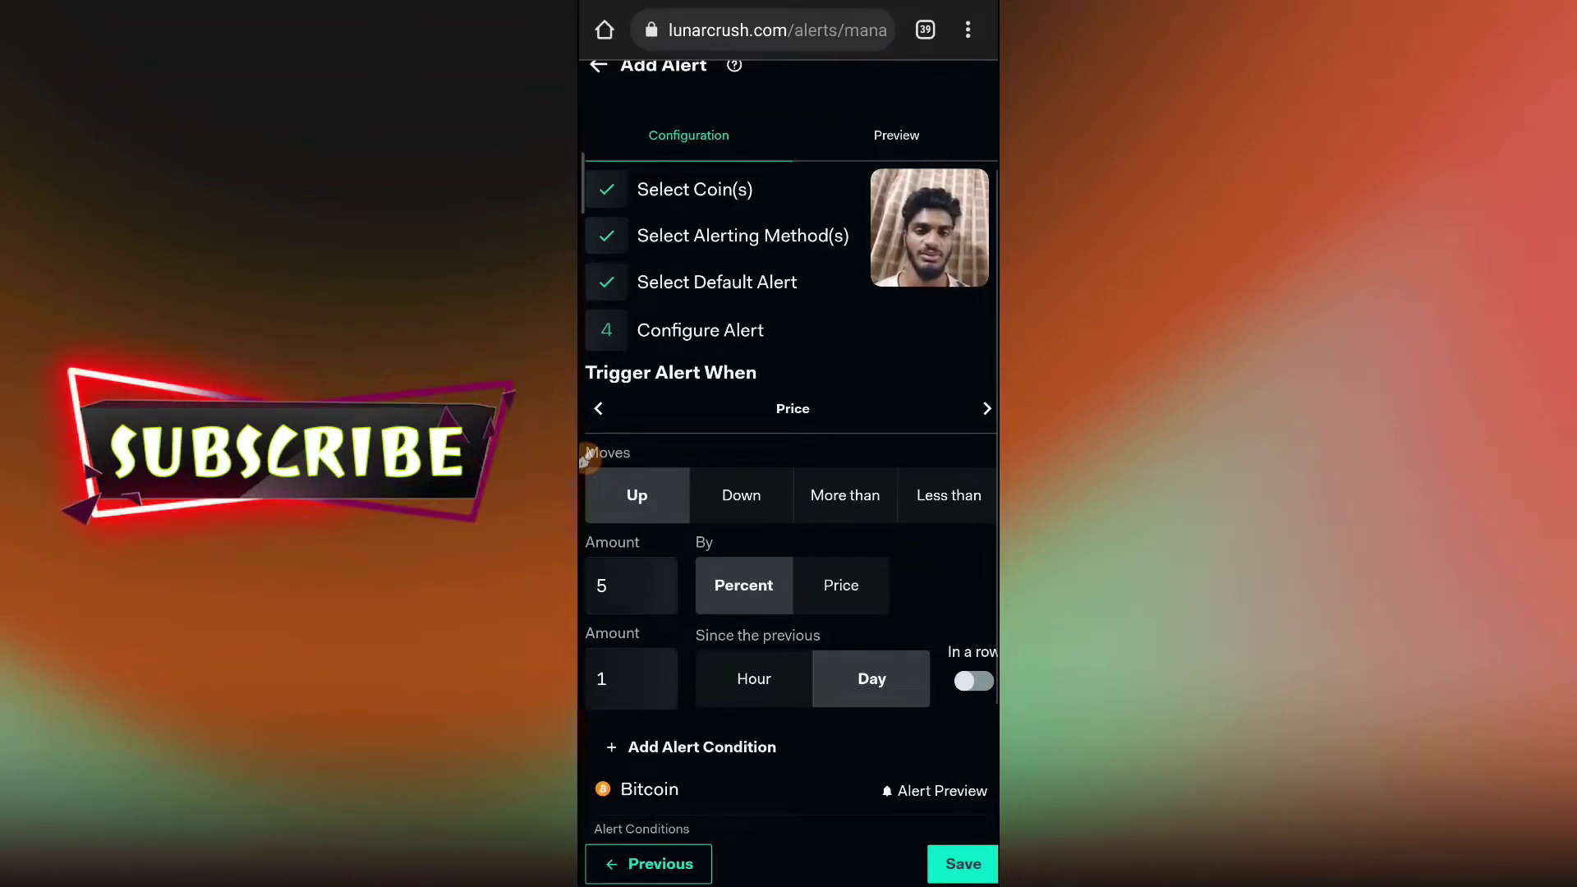
{"action": "left_click", "coordinate": [961, 862]}
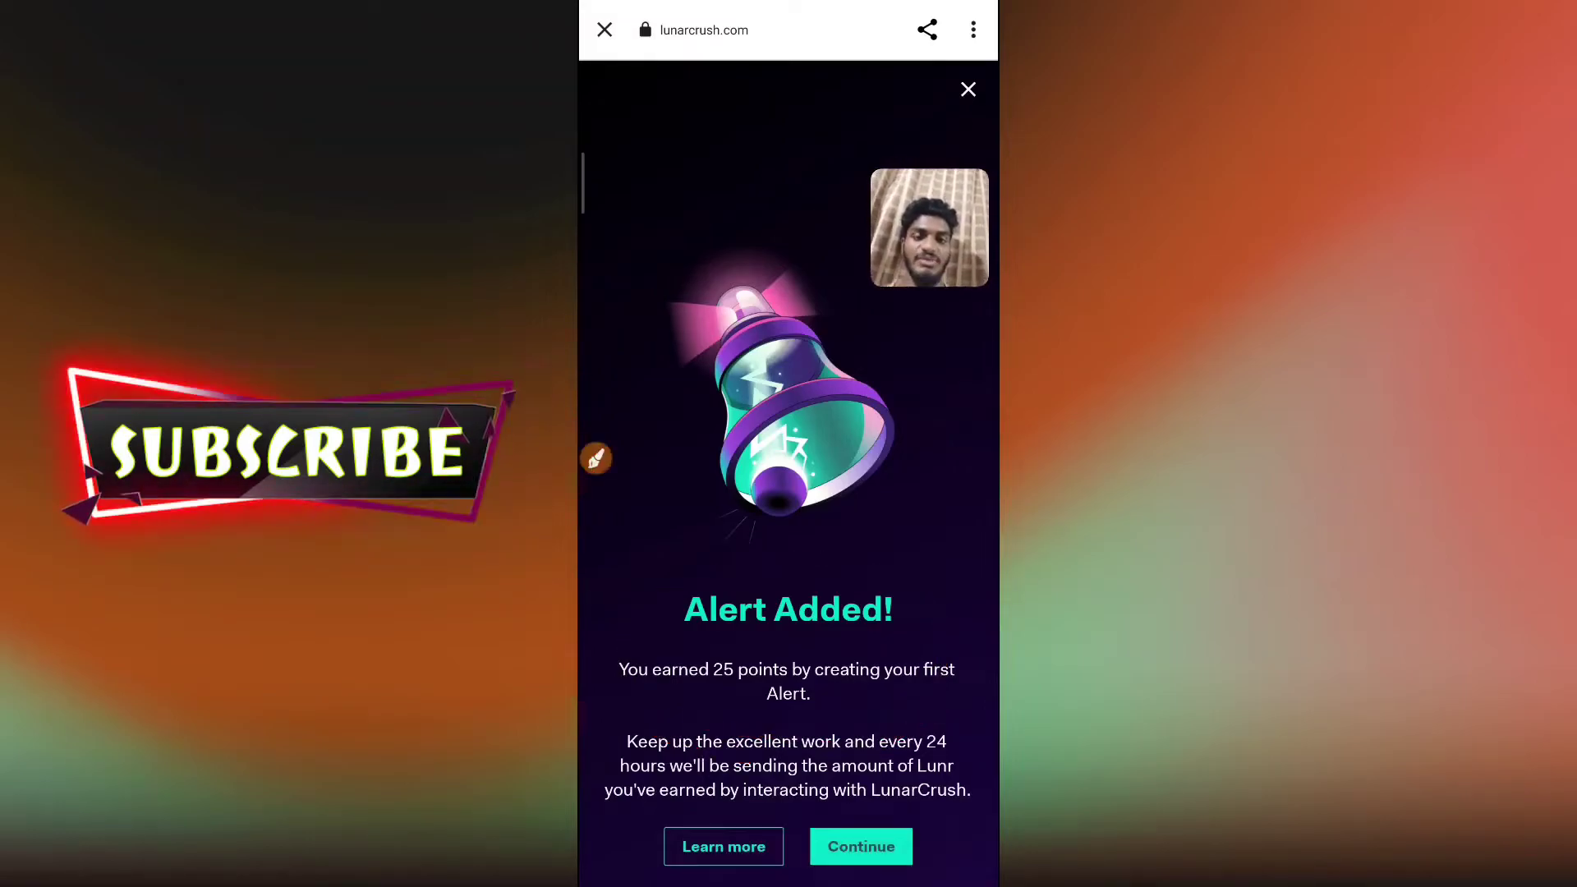
Dismiss the Alert Added confirmation to reach Account settings
{"action": "left_click", "coordinate": [859, 846]}
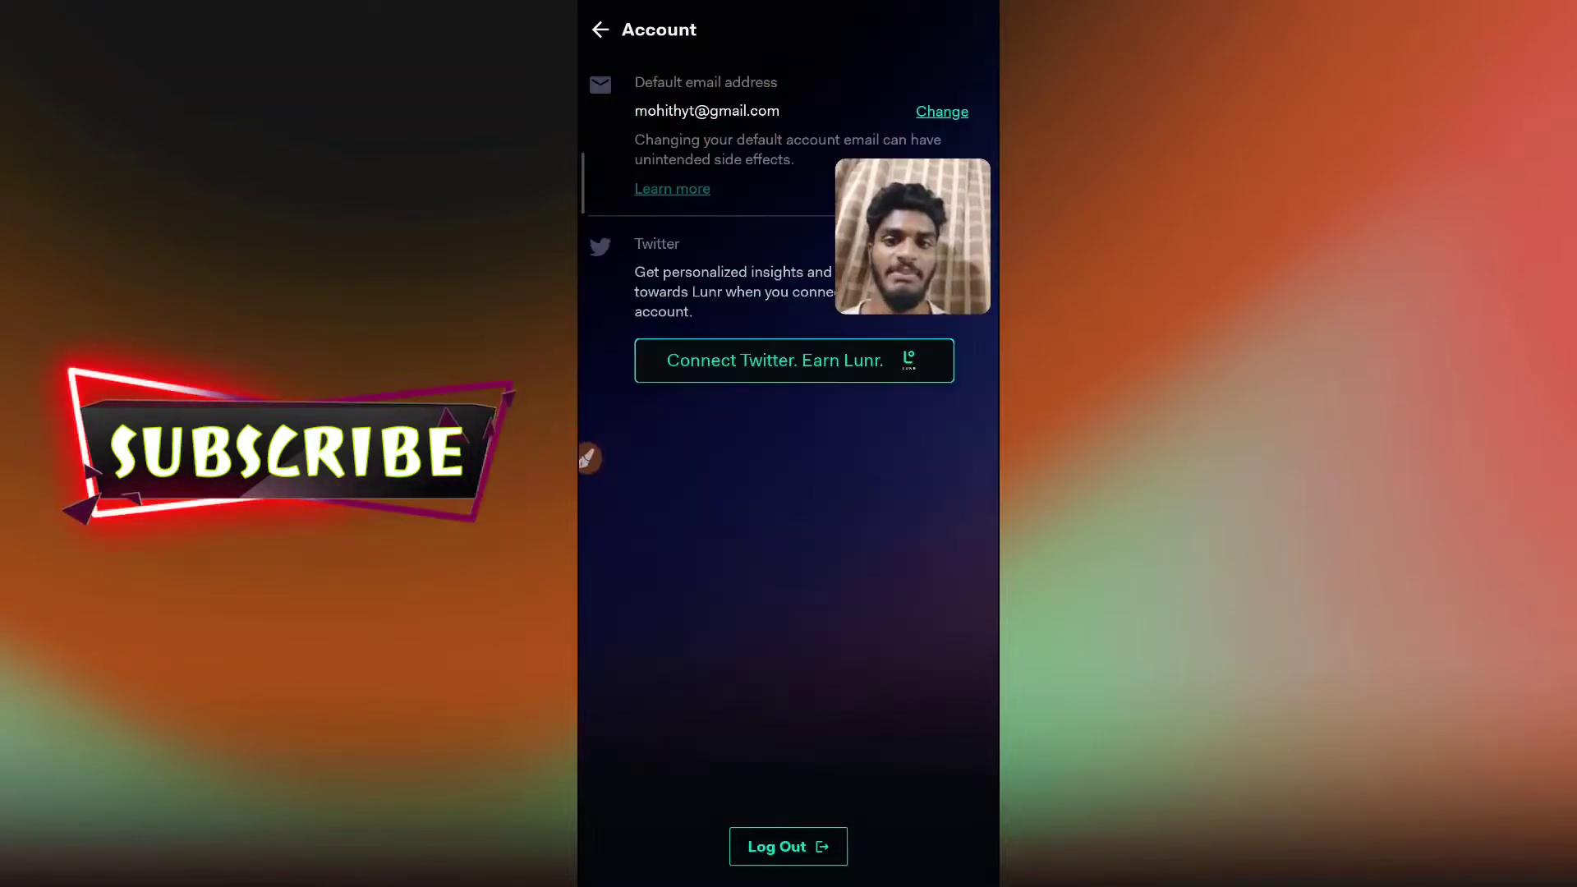
Connect Twitter from the Account page and authorise LunarCRUSH Connect
{"action": "left_click", "coordinate": [588, 459]}
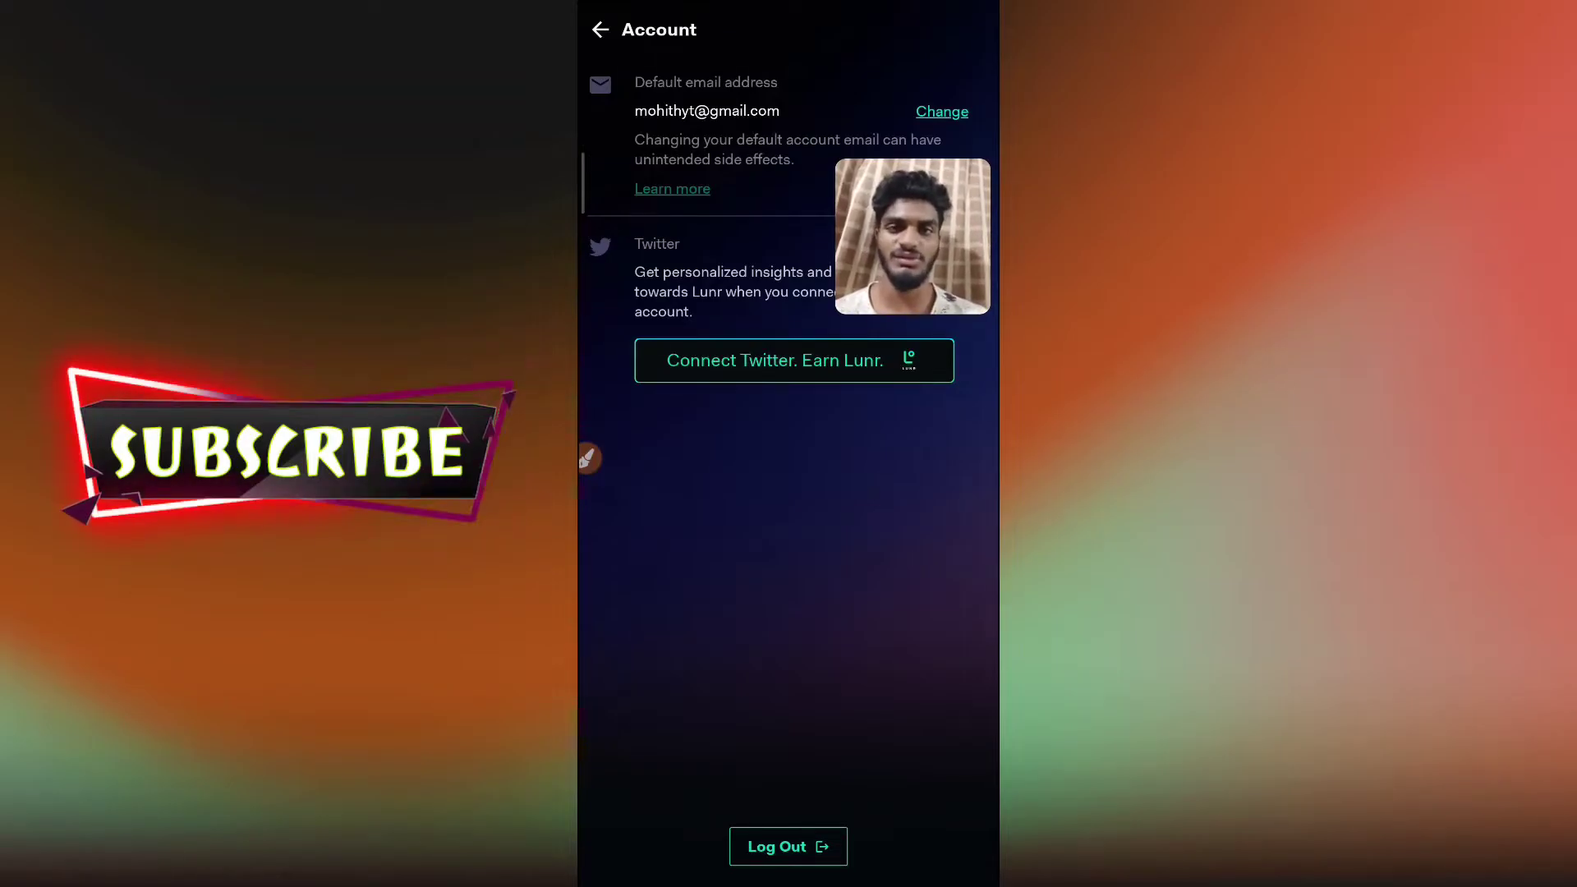
{"action": "left_click", "coordinate": [793, 360]}
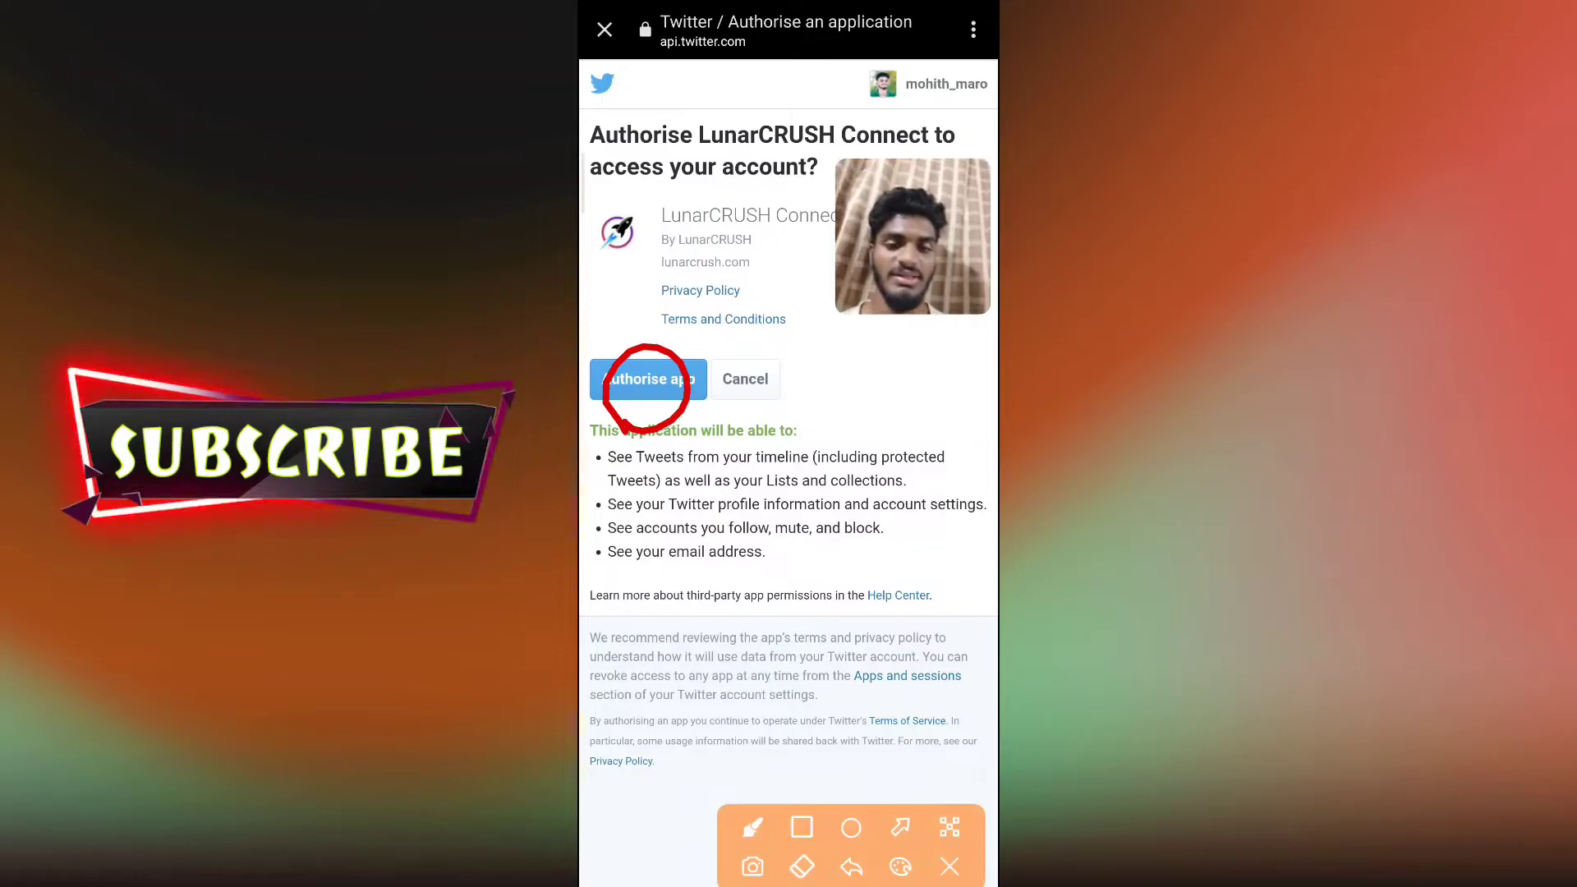
{"action": "left_click", "coordinate": [647, 379]}
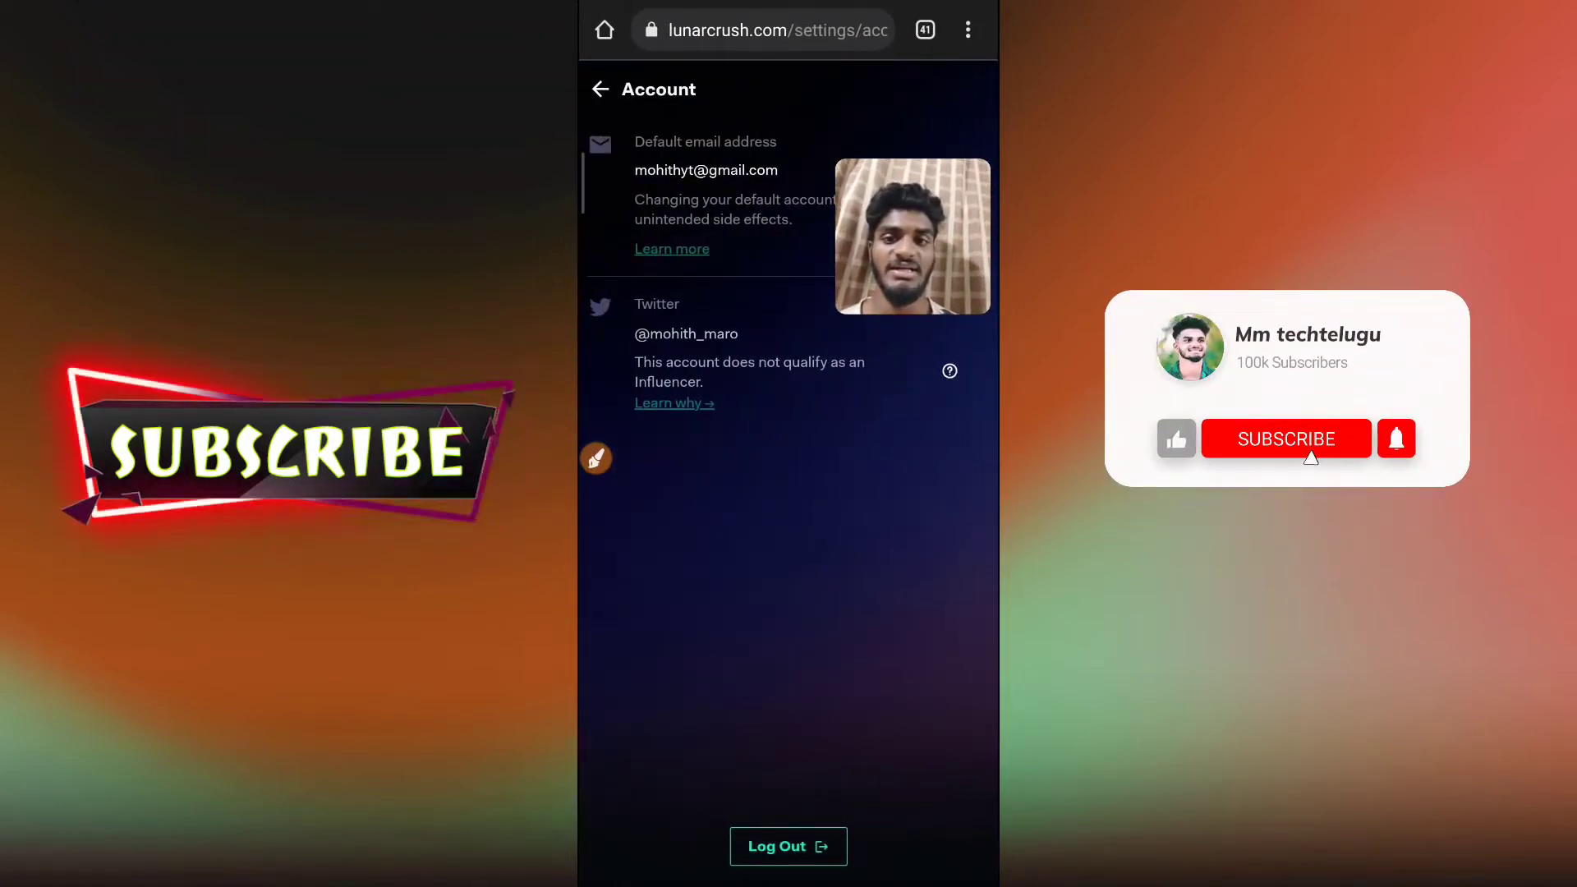
Relaunch LunarCrush from the Finance folder and open the Refer friends share card
{"action": "left_click", "coordinate": [1284, 439]}
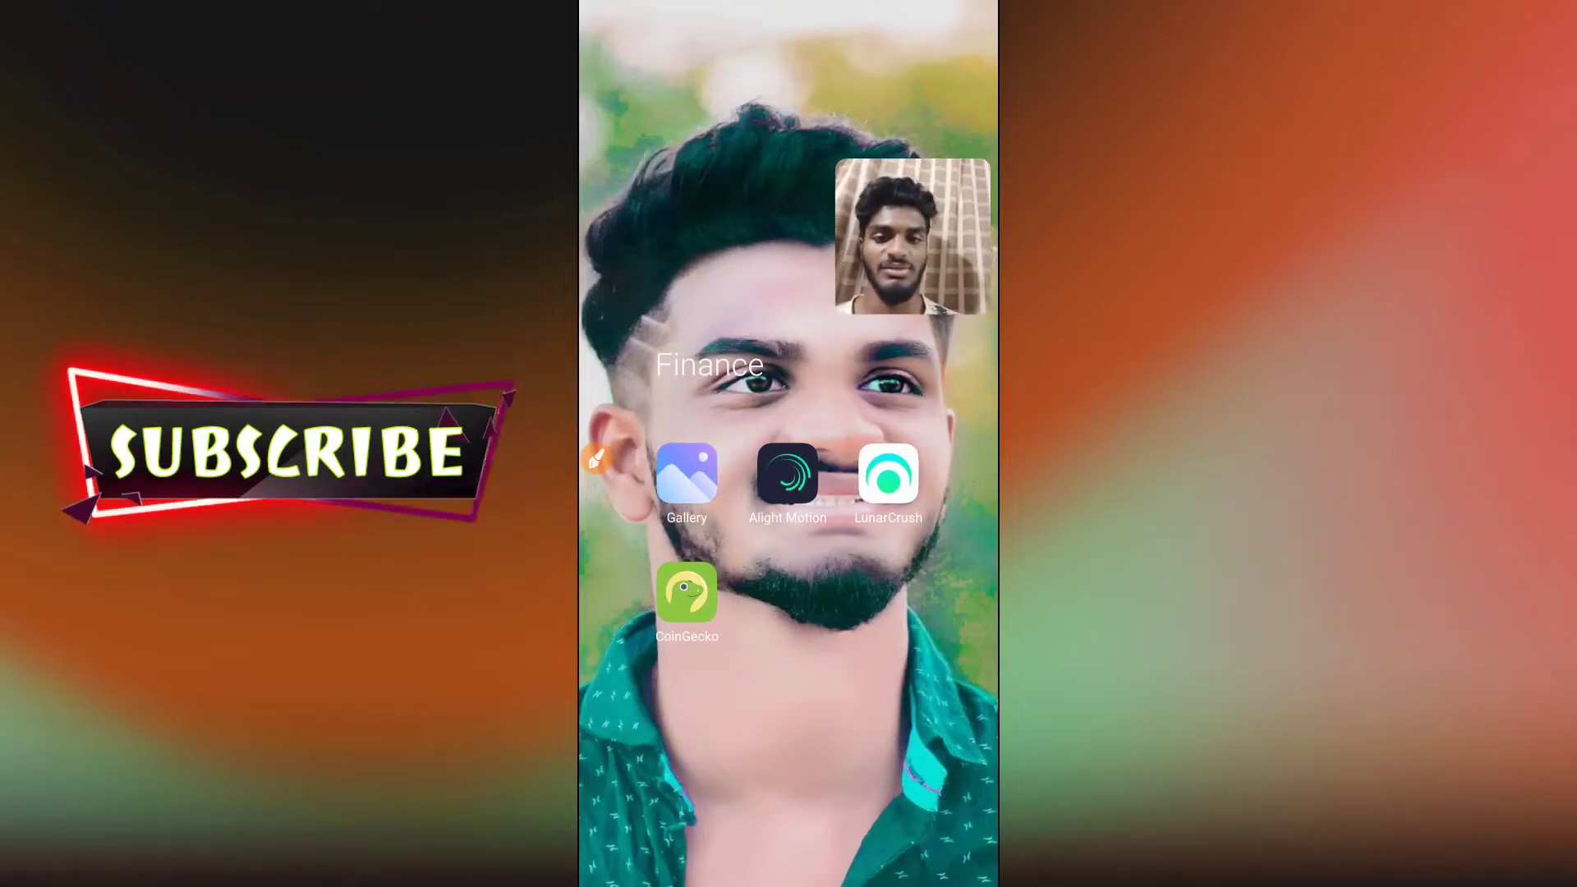
{"action": "left_click", "coordinate": [887, 473]}
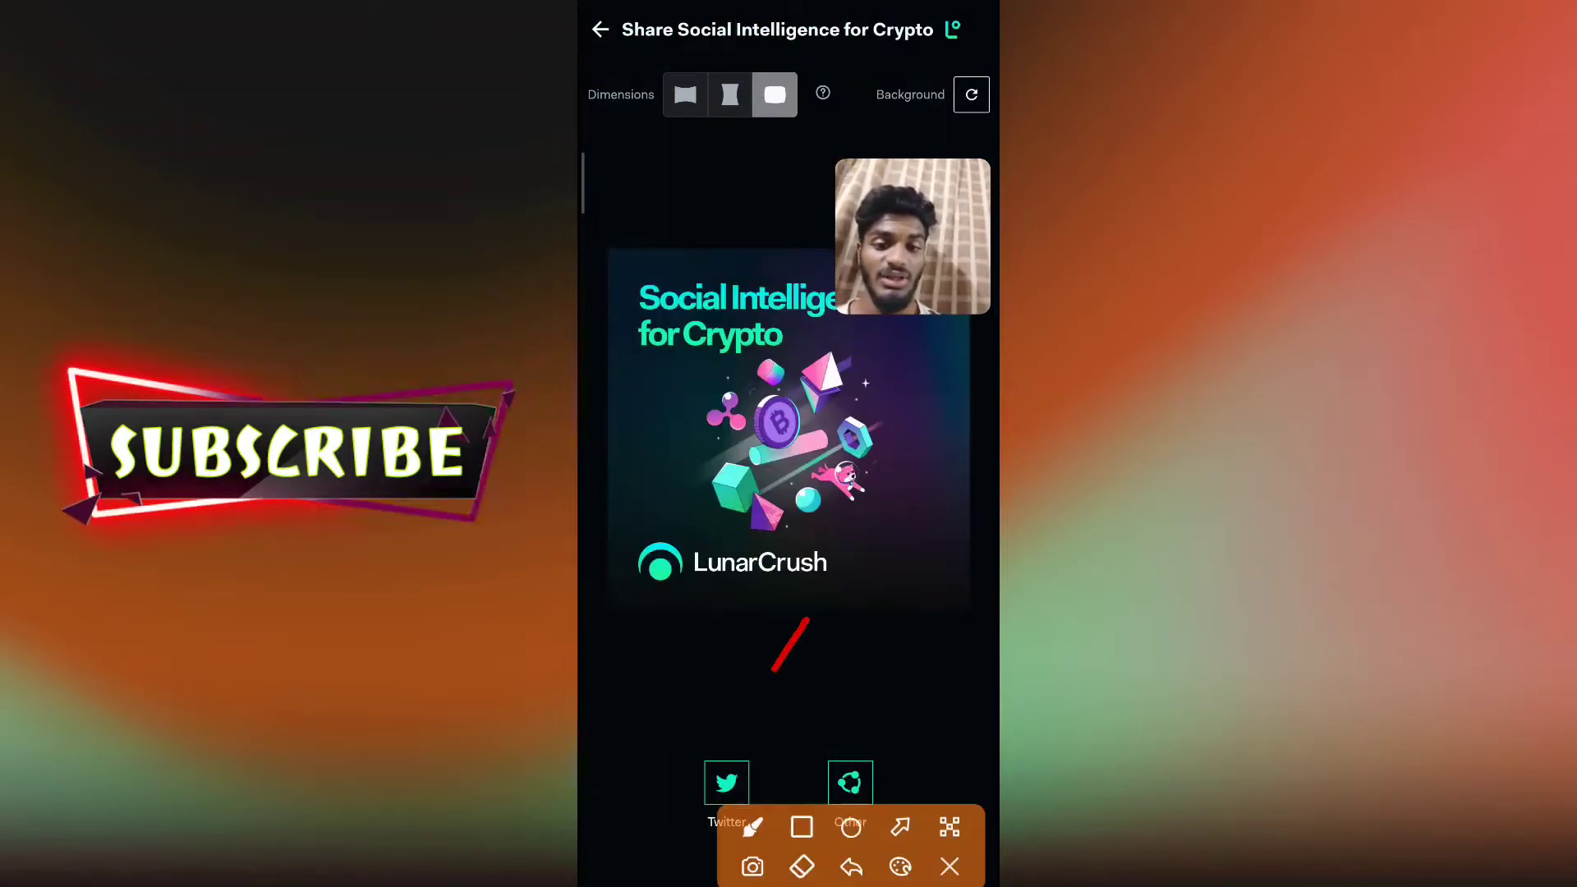
Bring up the Android share sheet for the referral card, dismiss it, and return to the dashboard
{"action": "left_click", "coordinate": [948, 866]}
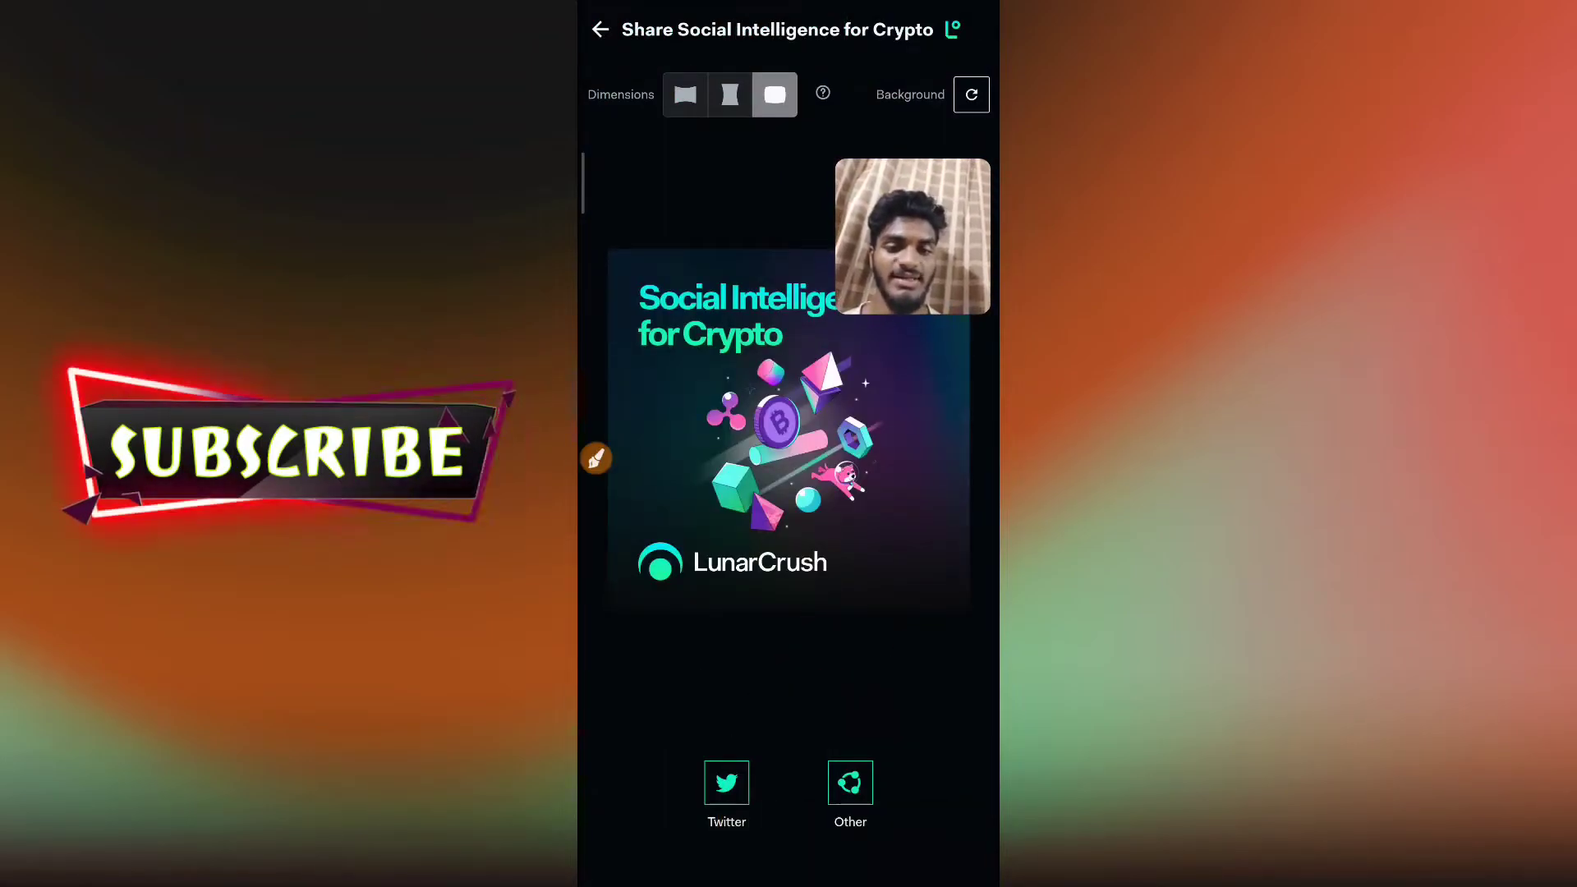
{"action": "left_click", "coordinate": [849, 794]}
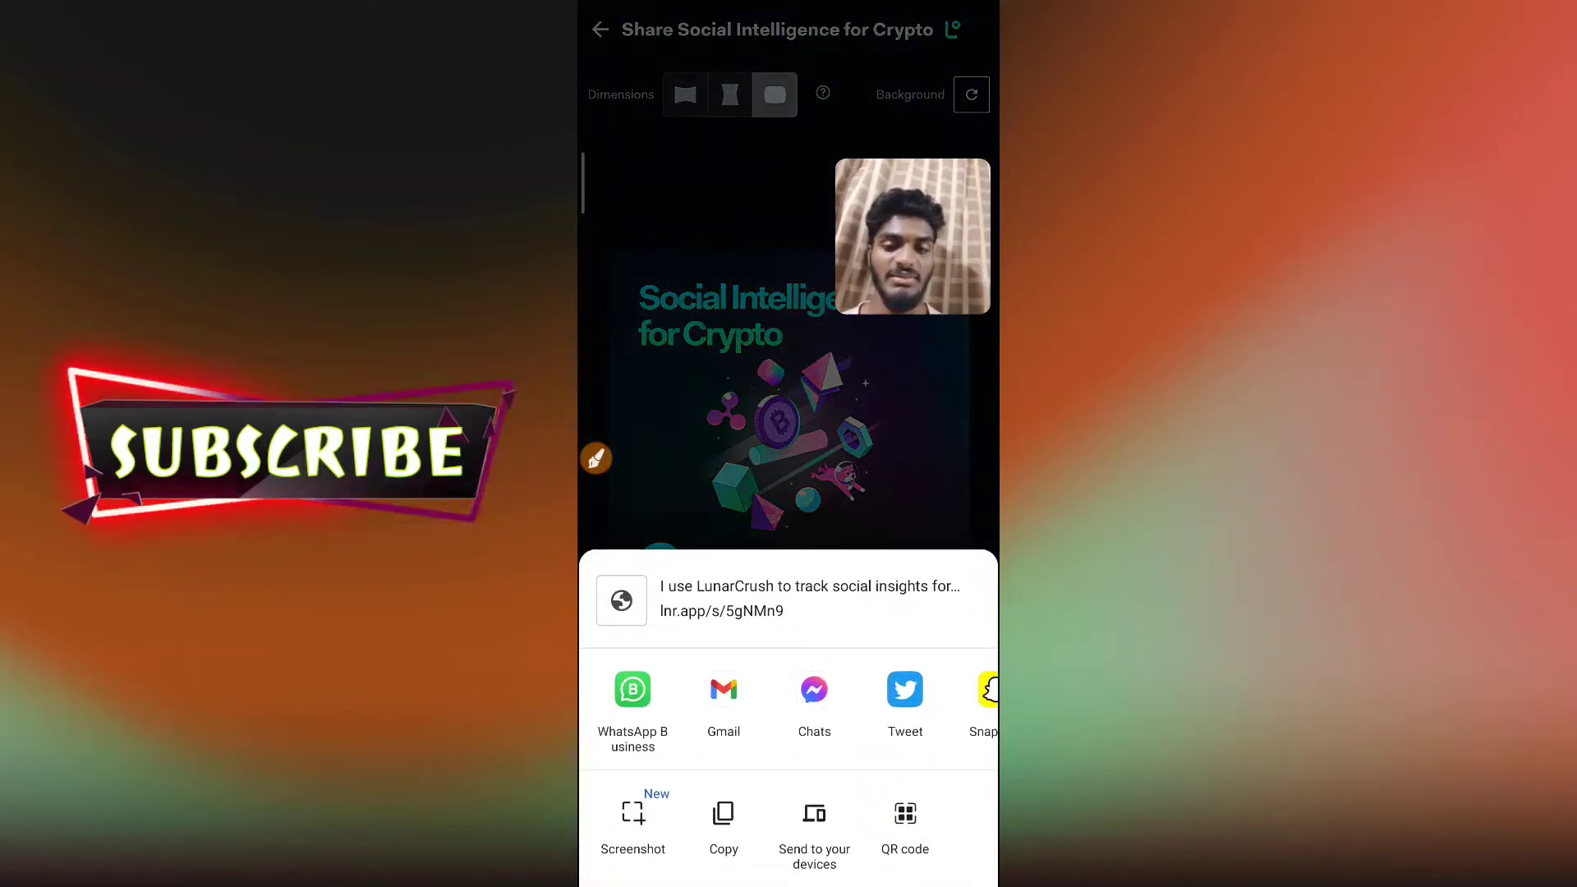
{"action": "left_click", "coordinate": [723, 812]}
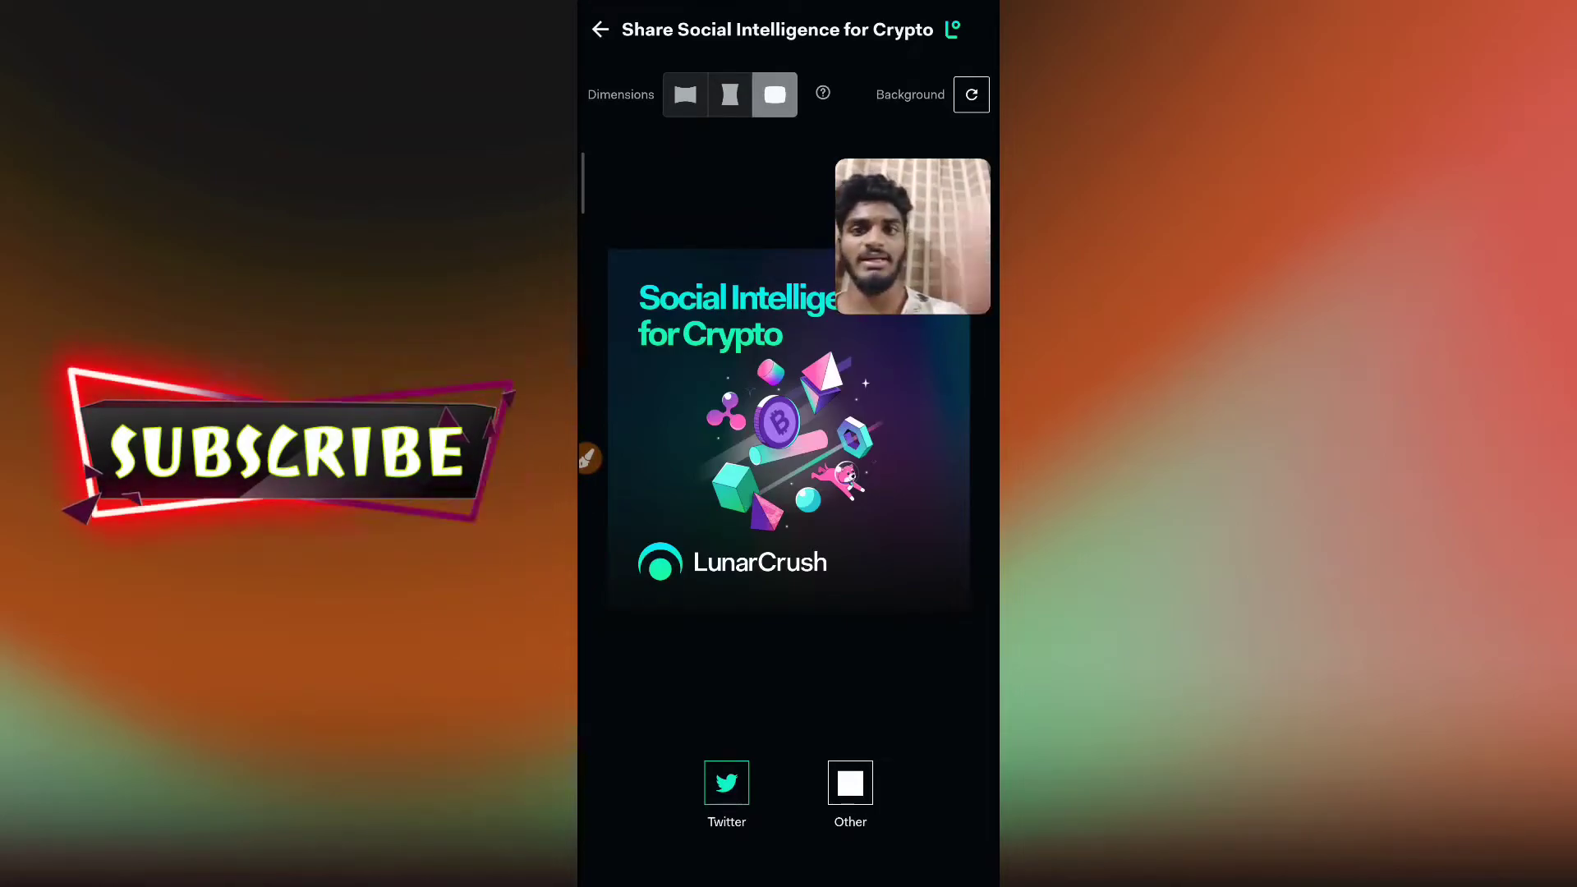
{"action": "left_click", "coordinate": [599, 29]}
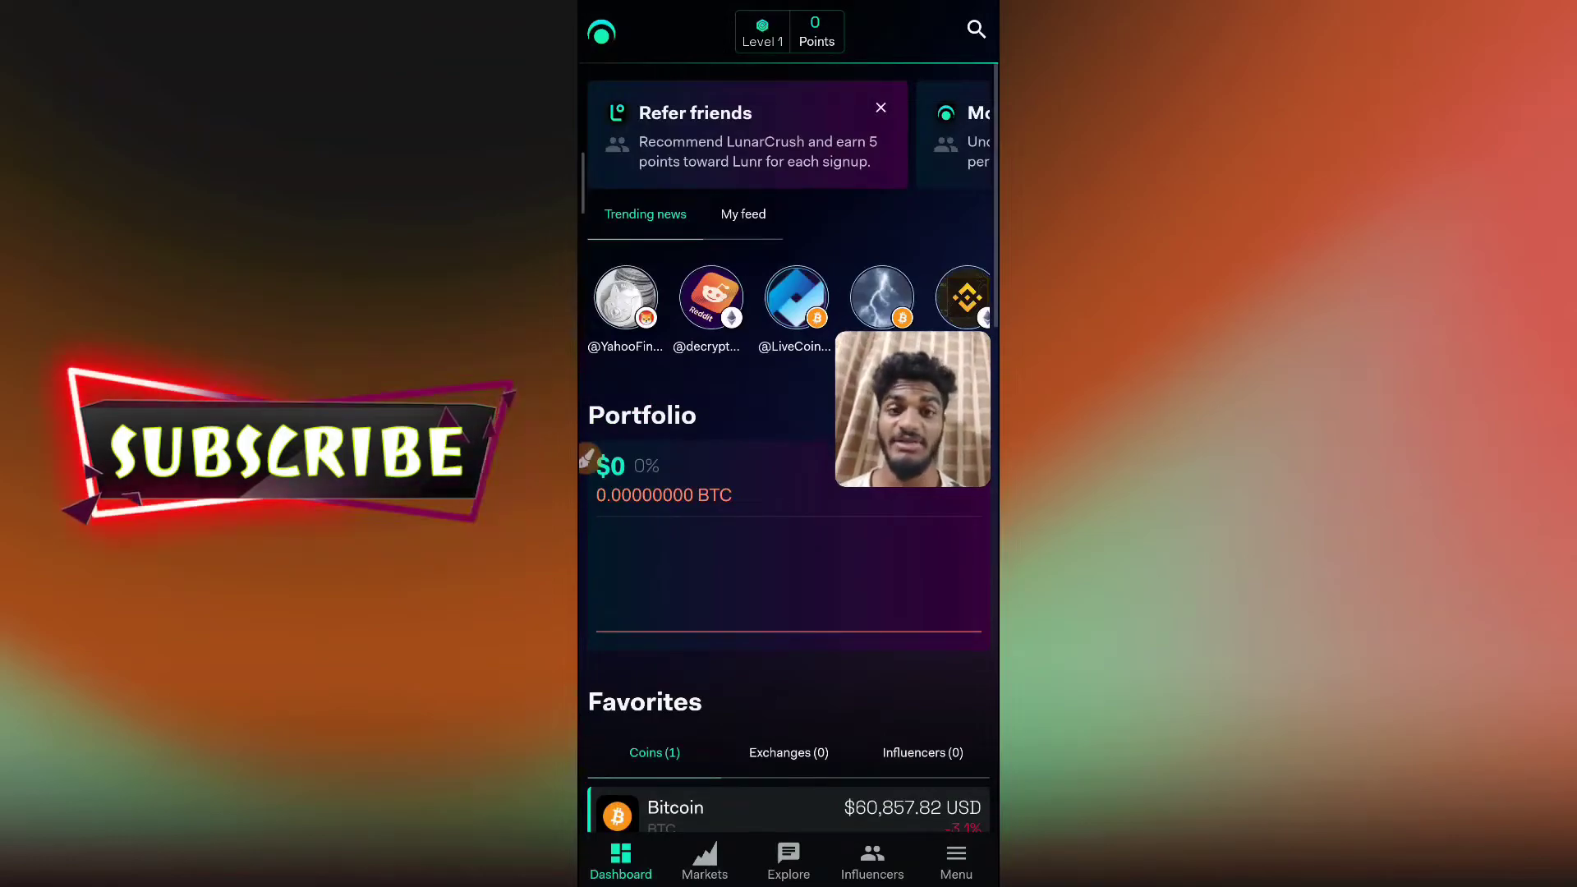
Reach My Wallet via the menu's Lunr Tokens entry, showing Level 1 with 0 points and 0 Lunr
{"action": "left_click", "coordinate": [953, 859]}
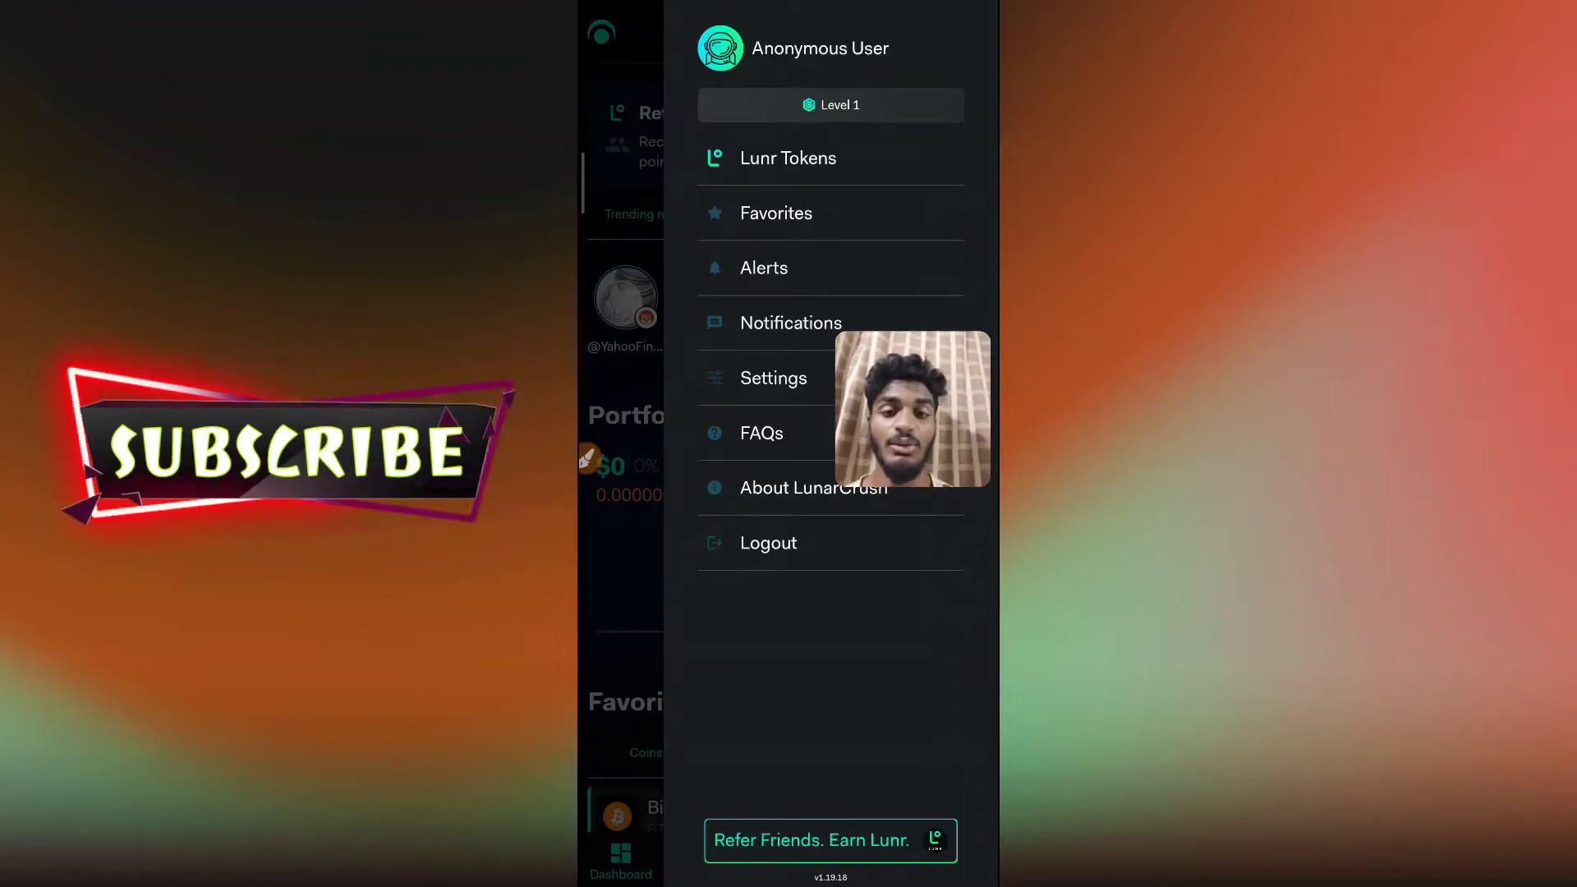
{"action": "left_click", "coordinate": [788, 158]}
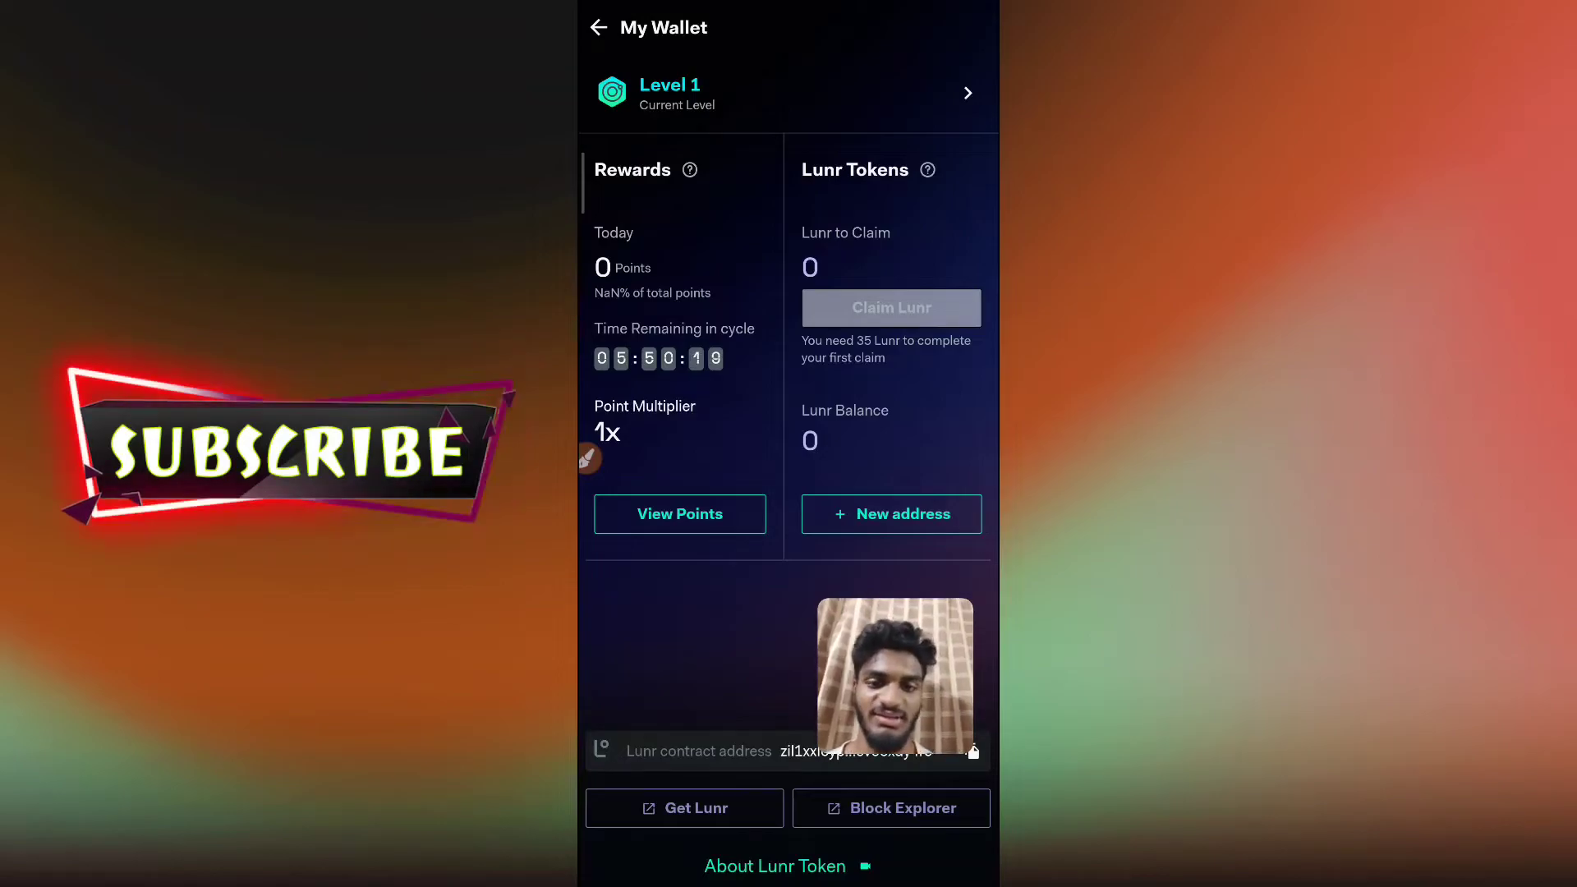
View CoinGecko's Lunr Token page ($14.72, up 64.6%) via Get Lunr, then return to the home screen
{"action": "left_click", "coordinate": [774, 865]}
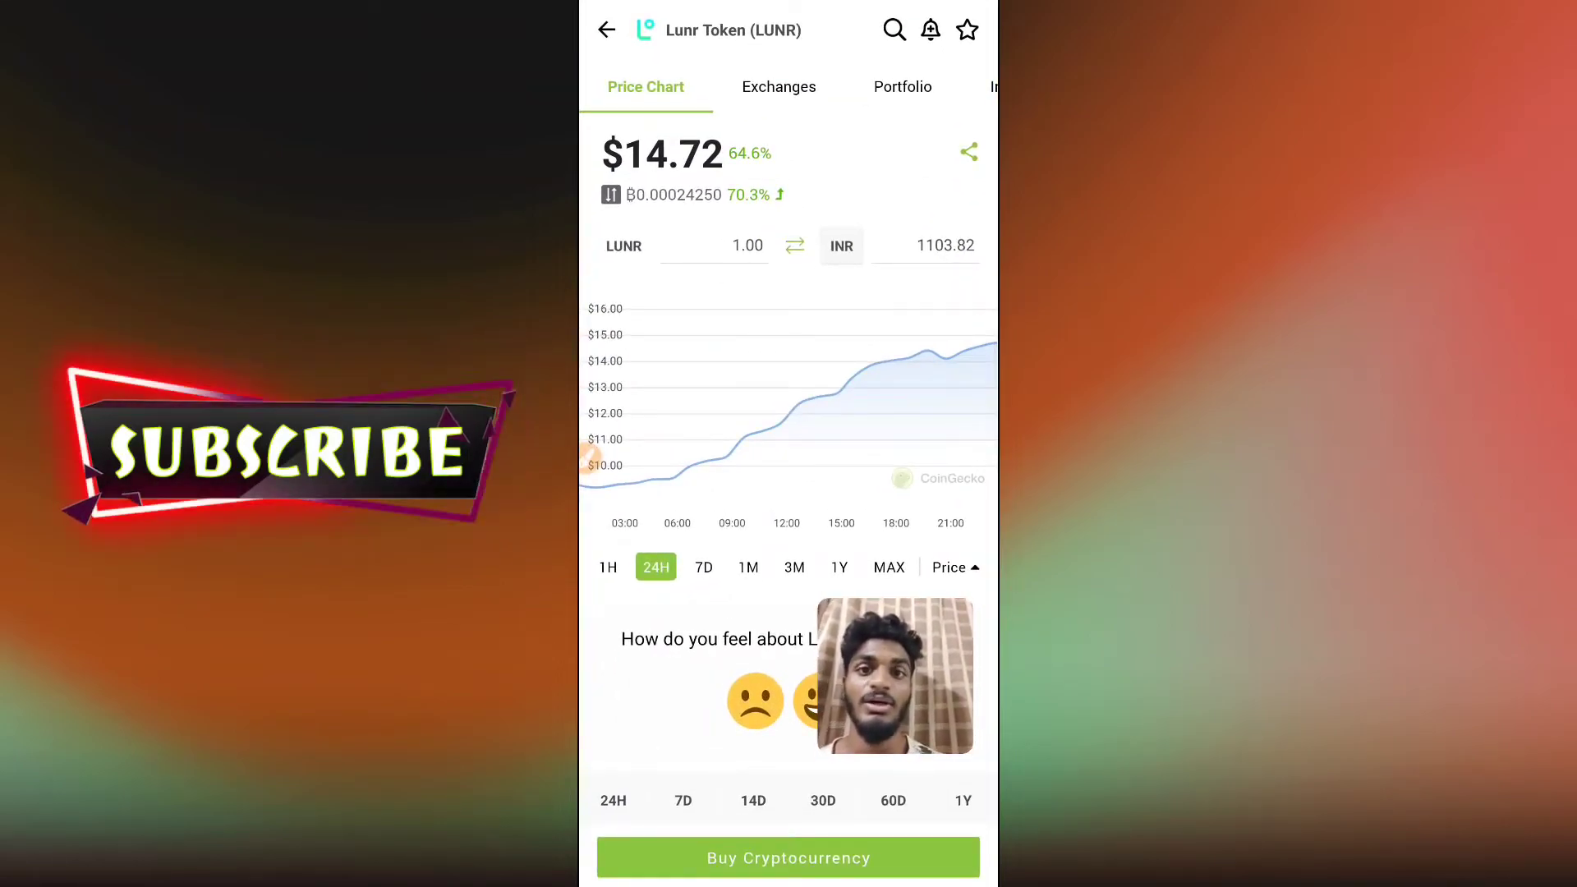
{"action": "left_click", "coordinate": [839, 245]}
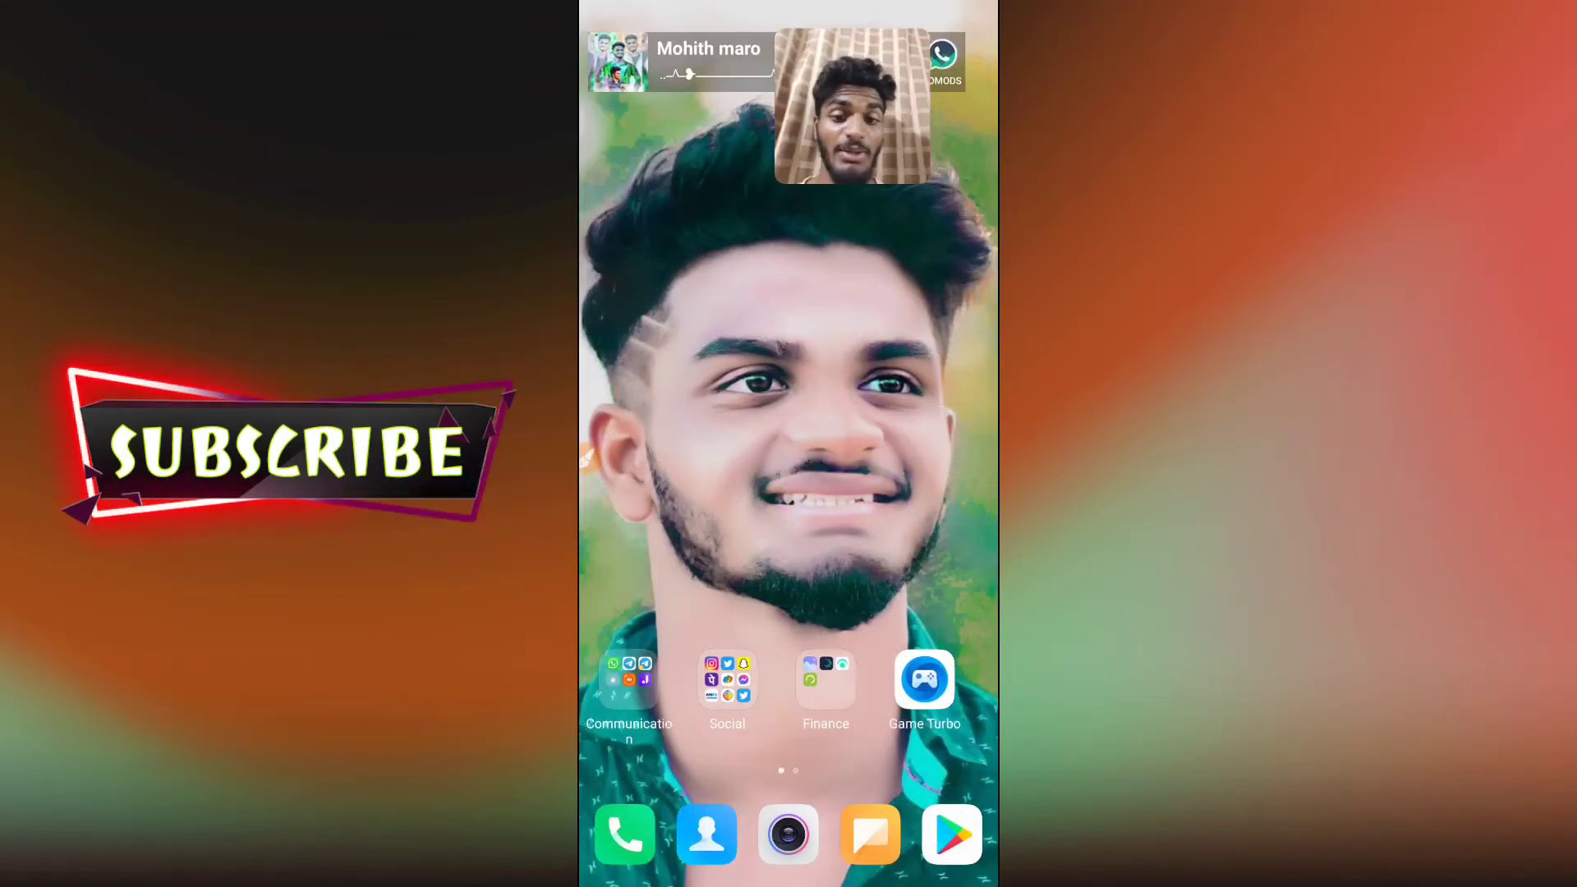
Relaunch LunarCrush from the Finance folder and go back from My Wallet to the $0 Bitcoin dashboard
{"action": "left_click", "coordinate": [825, 683]}
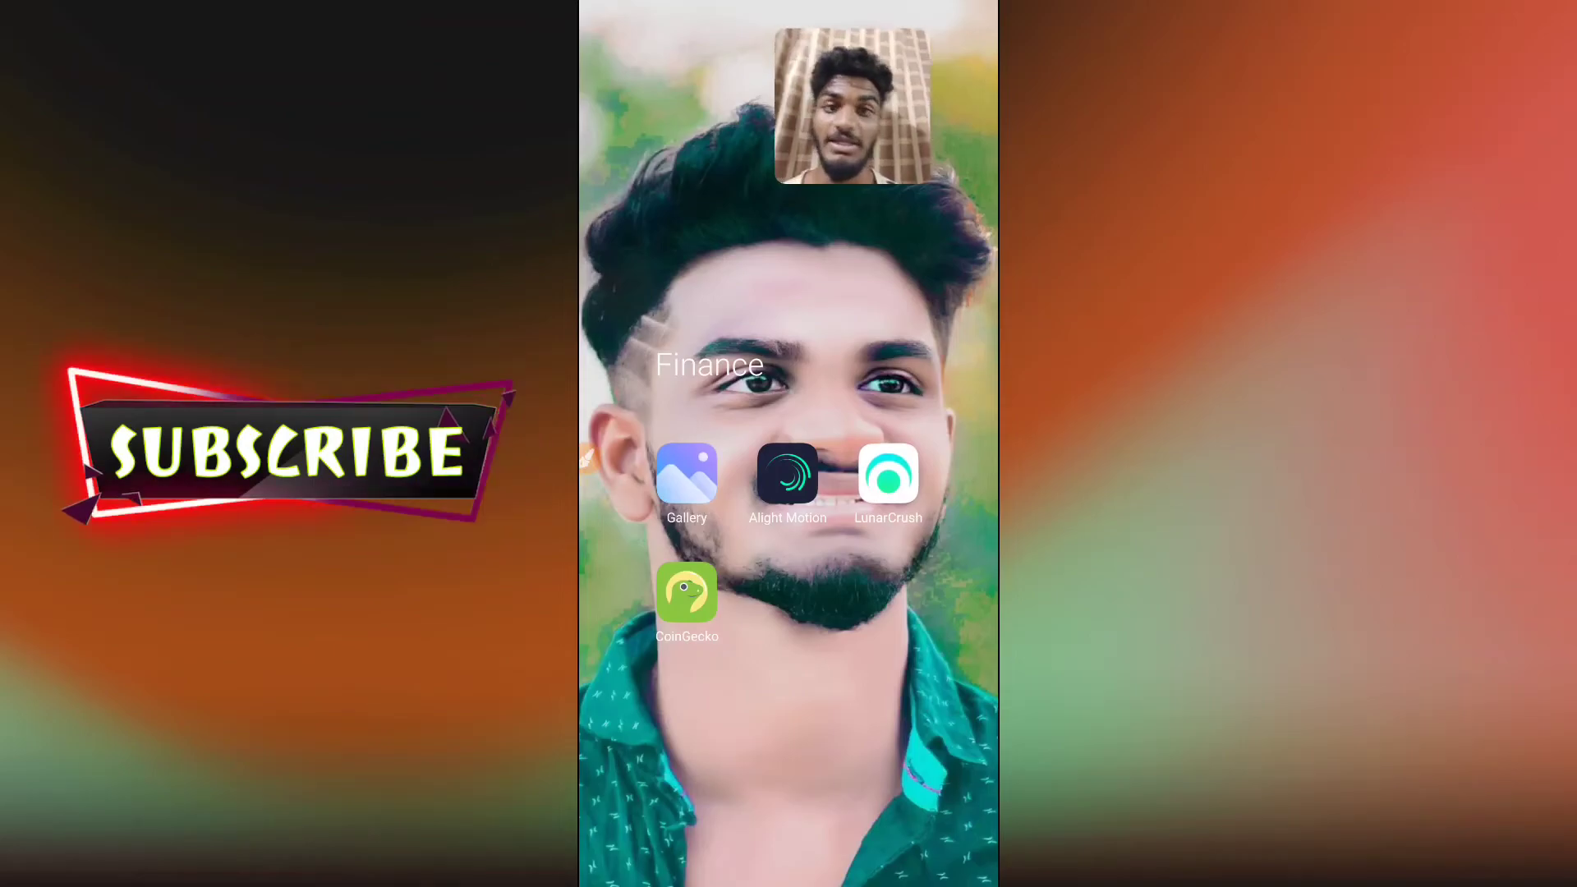
{"action": "left_click", "coordinate": [889, 473]}
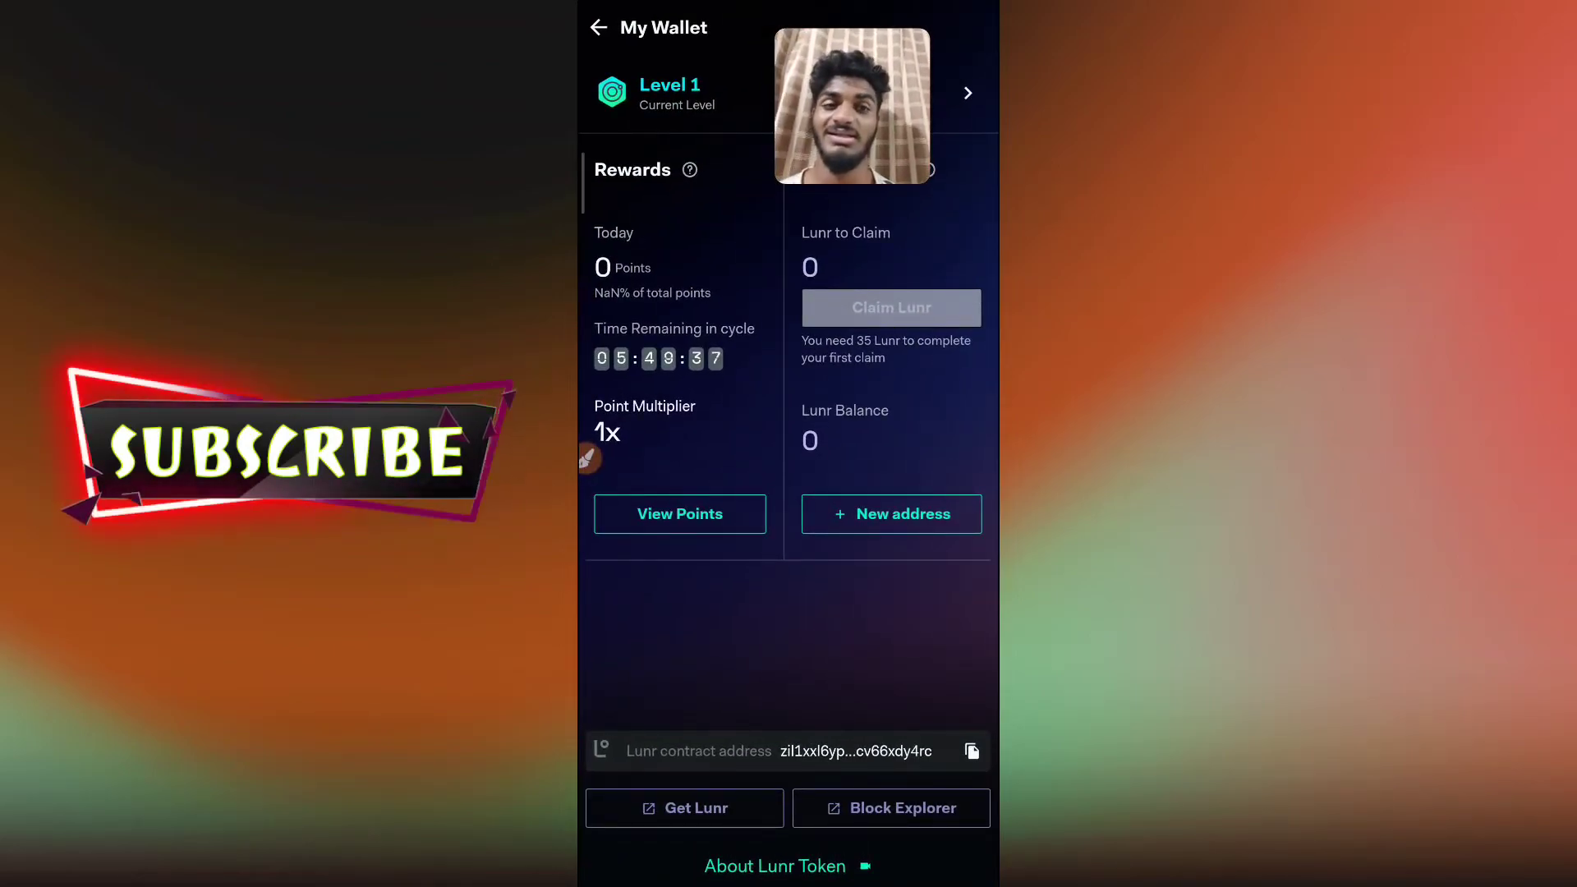
{"action": "left_click", "coordinate": [598, 28]}
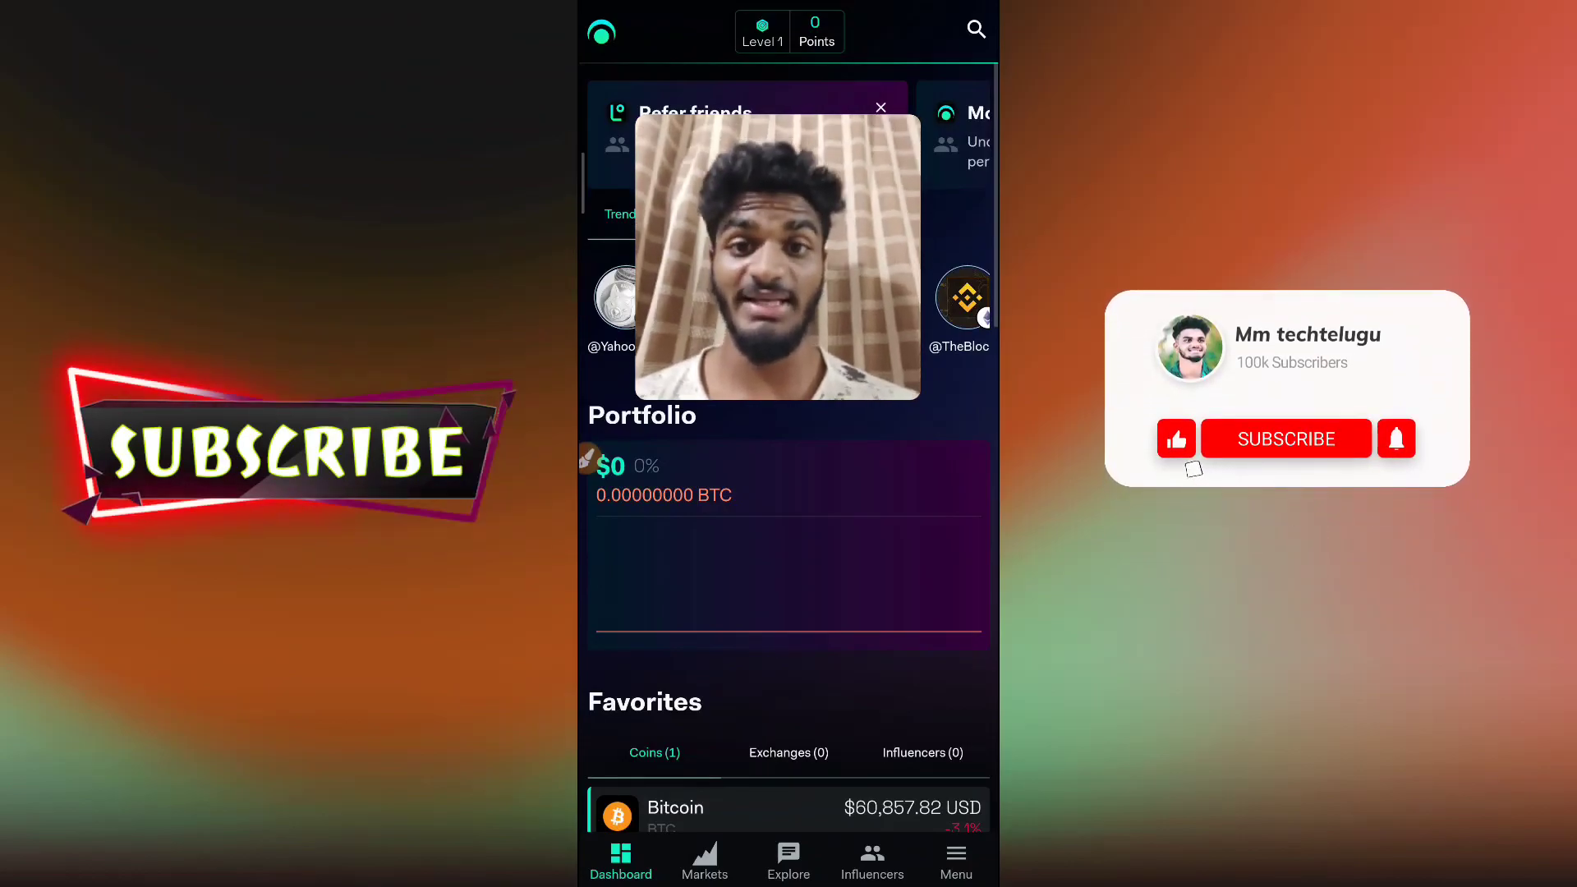
{"action": "left_click", "coordinate": [1284, 438]}
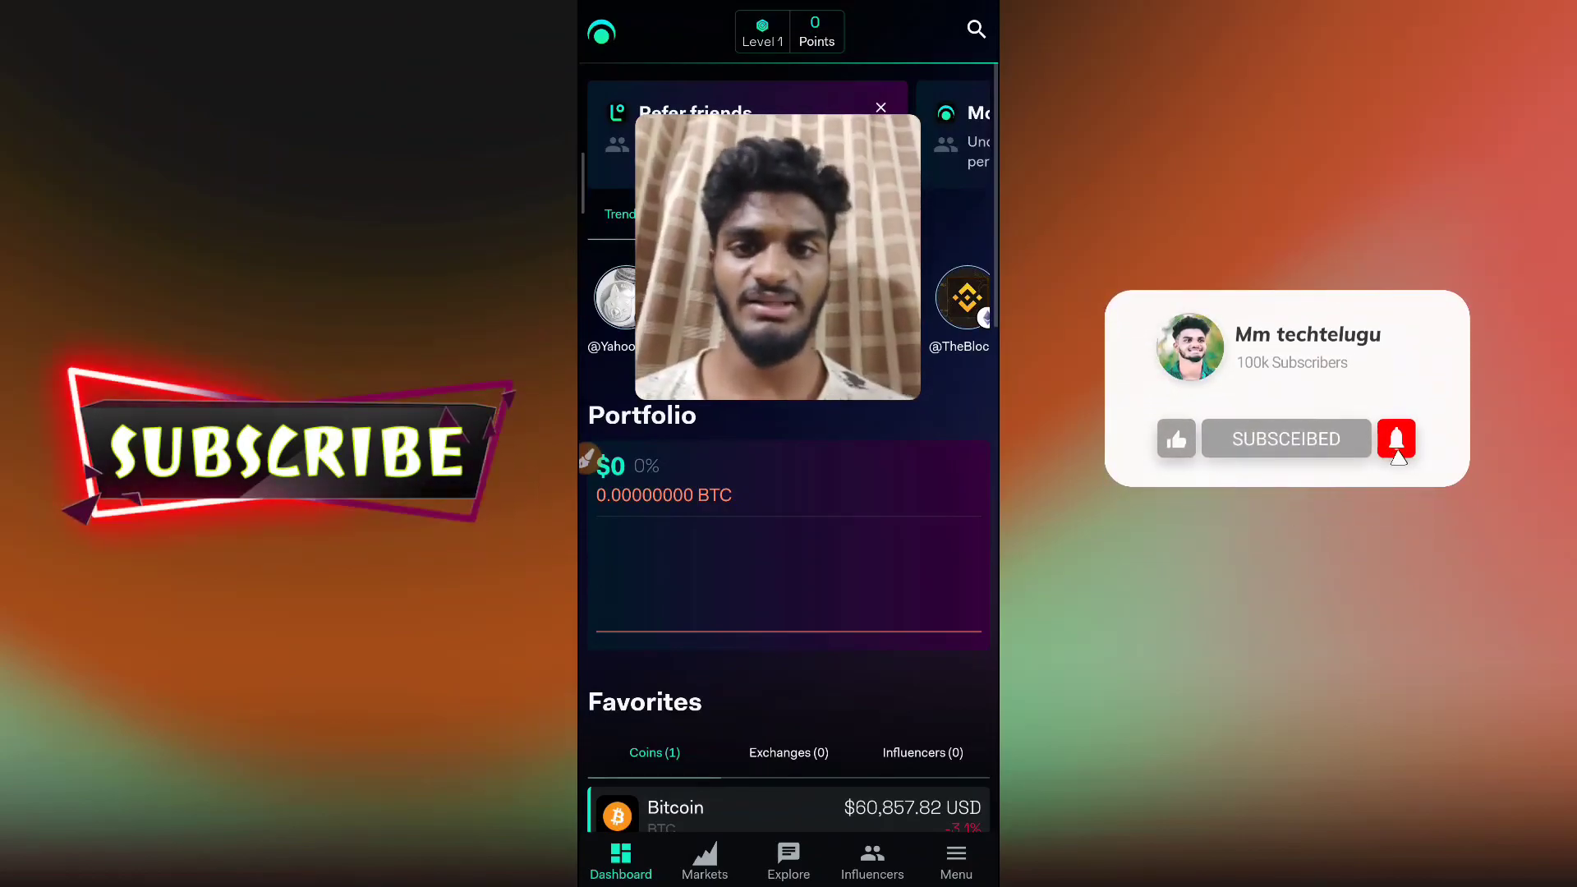